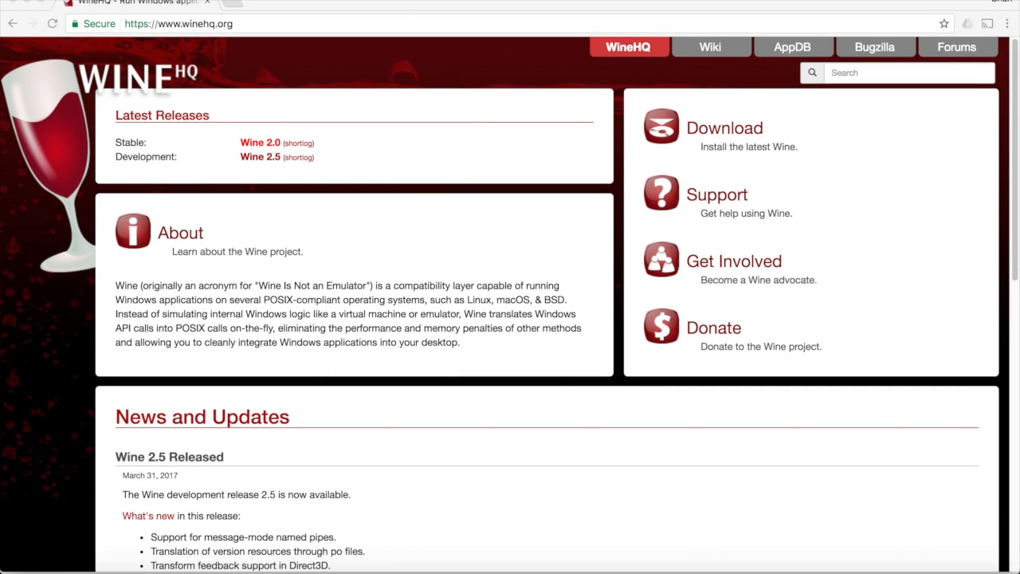
pyautogui.moveTo(422, 71)
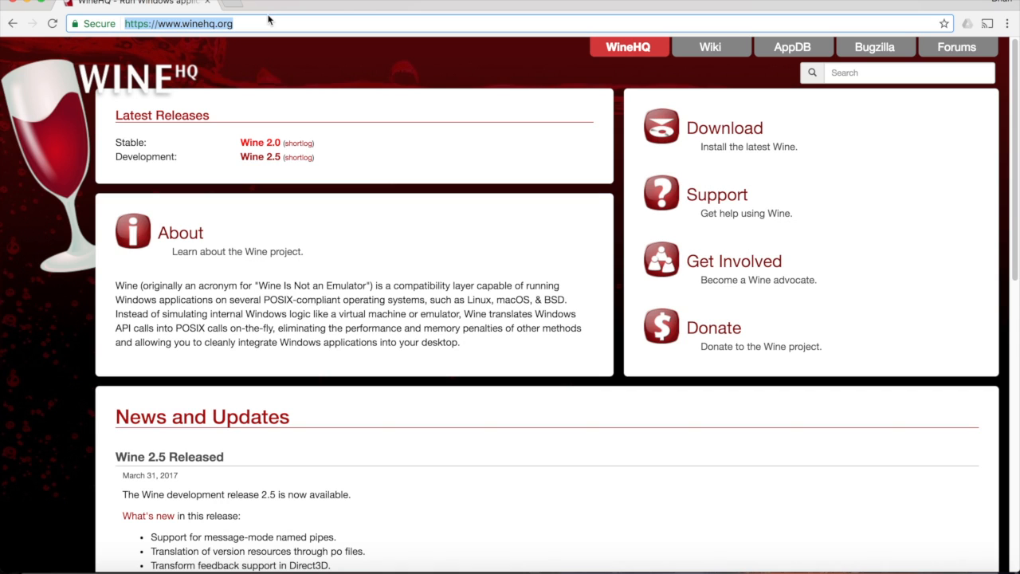
# Visit playonmac.com and download the PlayOnMac 4.2.10 disk image.
pyautogui.write('playonmac.com/en/')
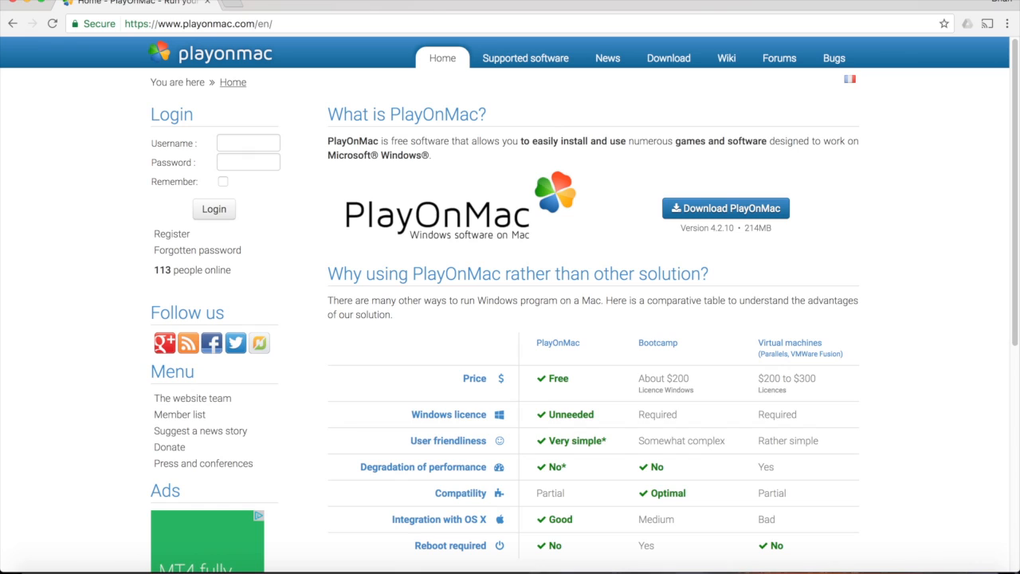
pyautogui.moveTo(656, 200)
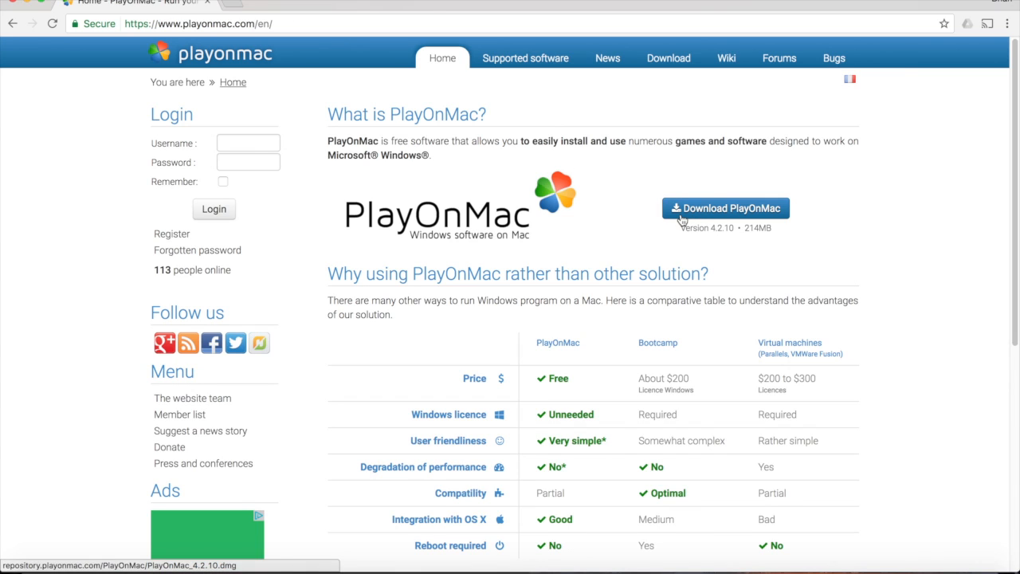
pyautogui.click(726, 208)
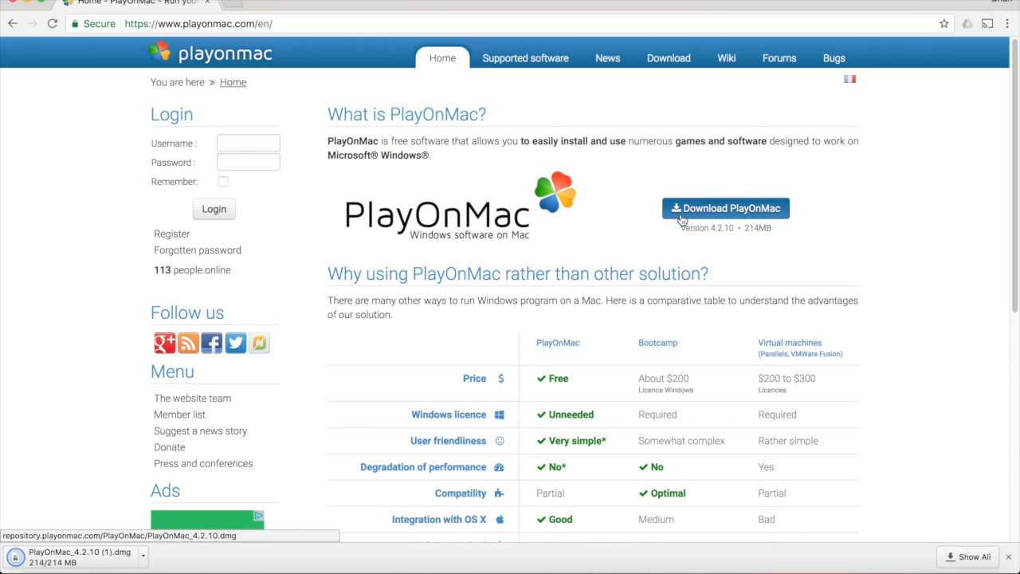
pyautogui.moveTo(434, 386)
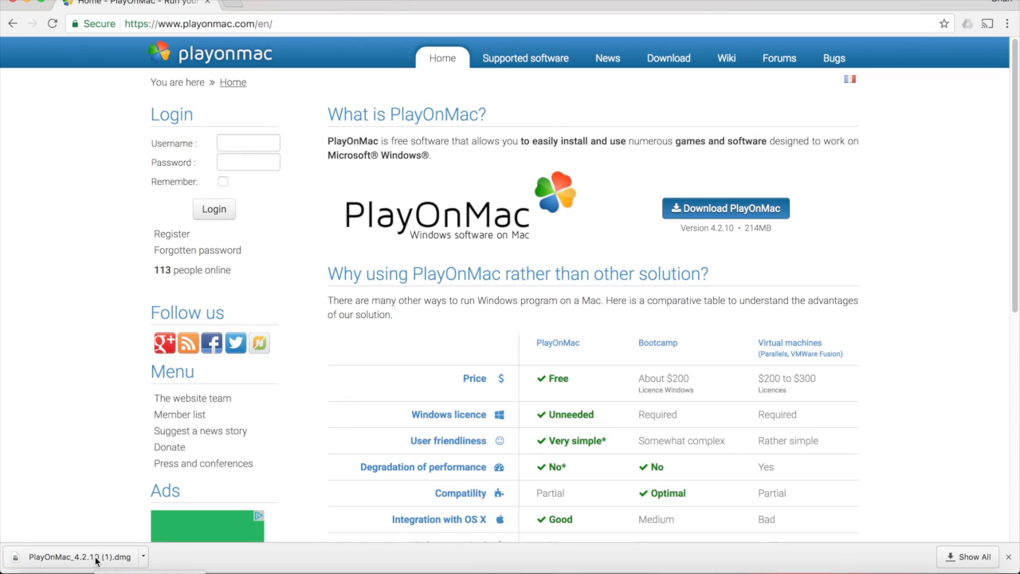
# Mount the PlayOnMac disk image and launch PlayOnMac from the Applications folder.
pyautogui.click(76, 556)
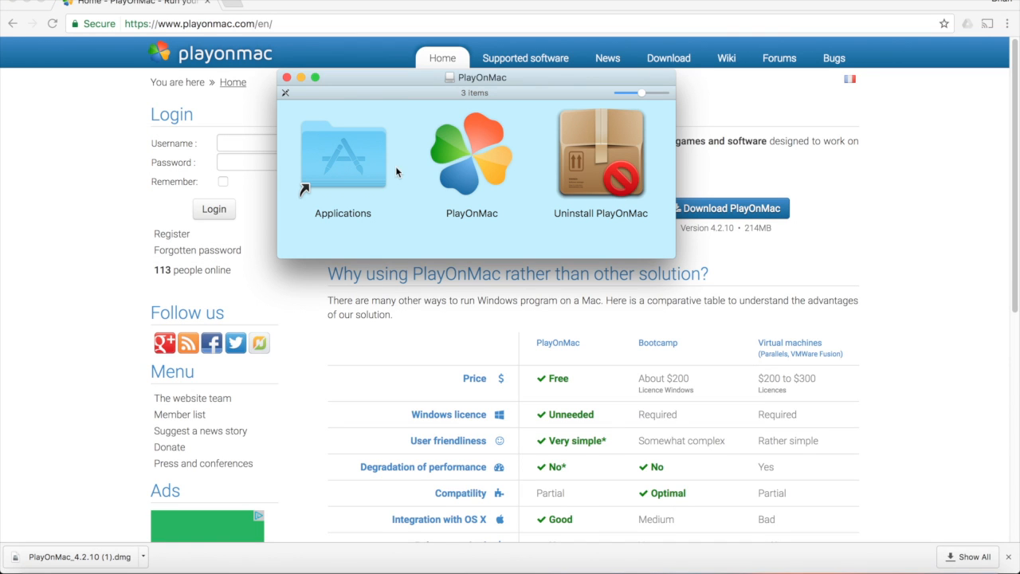
pyautogui.click(471, 152)
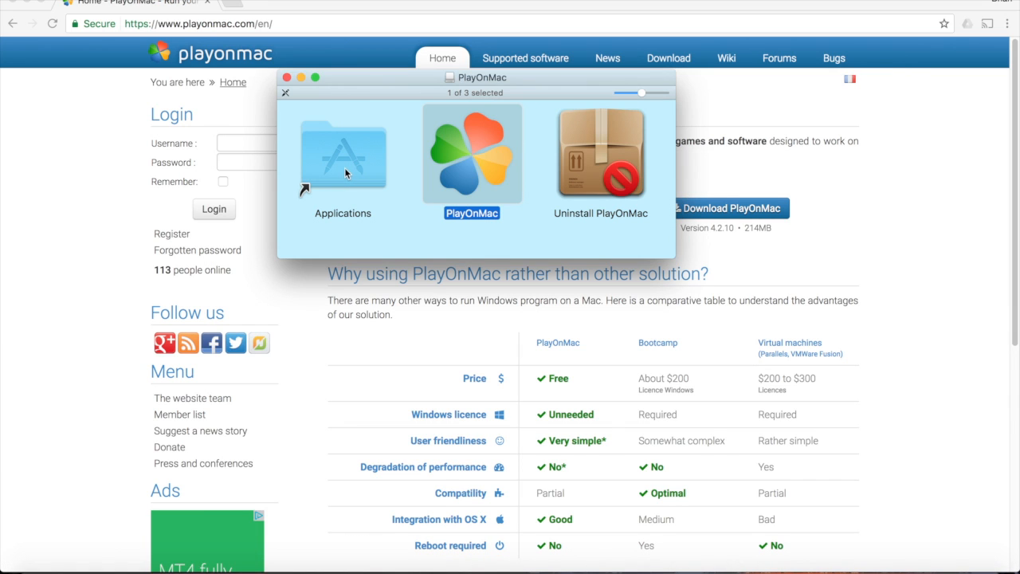
pyautogui.doubleClick(342, 156)
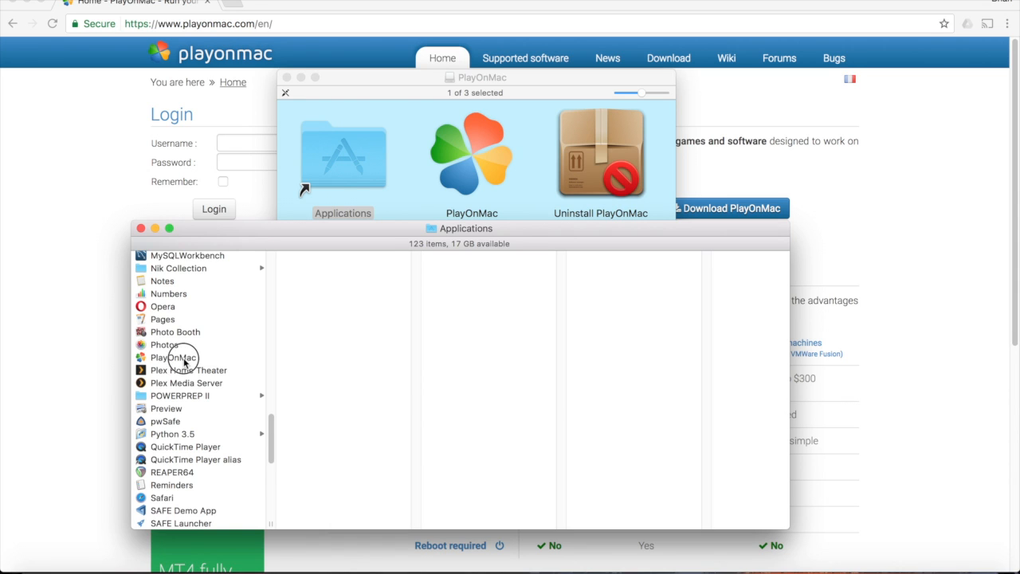
pyautogui.doubleClick(172, 357)
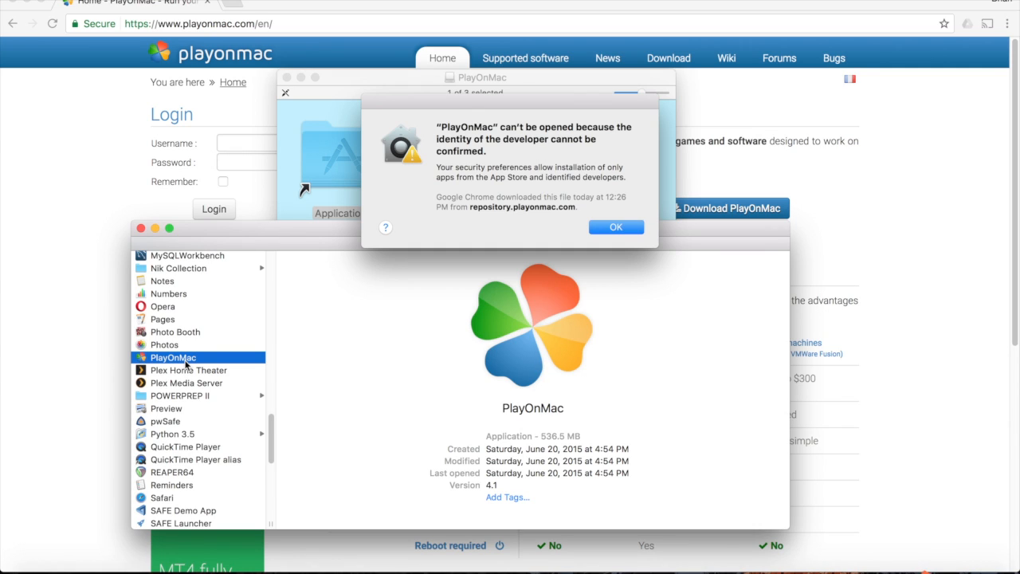
pyautogui.moveTo(536, 191)
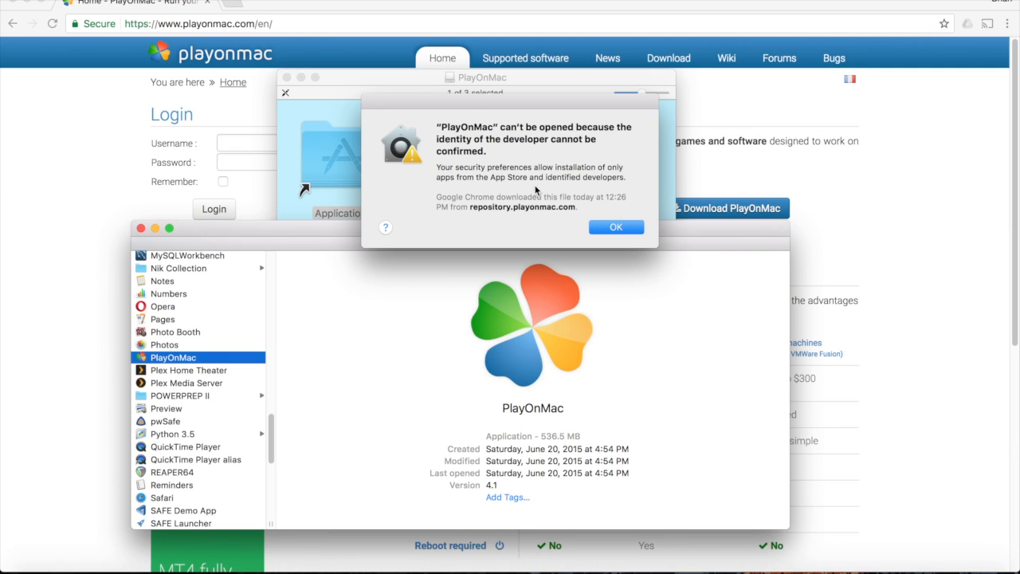
pyautogui.moveTo(614, 231)
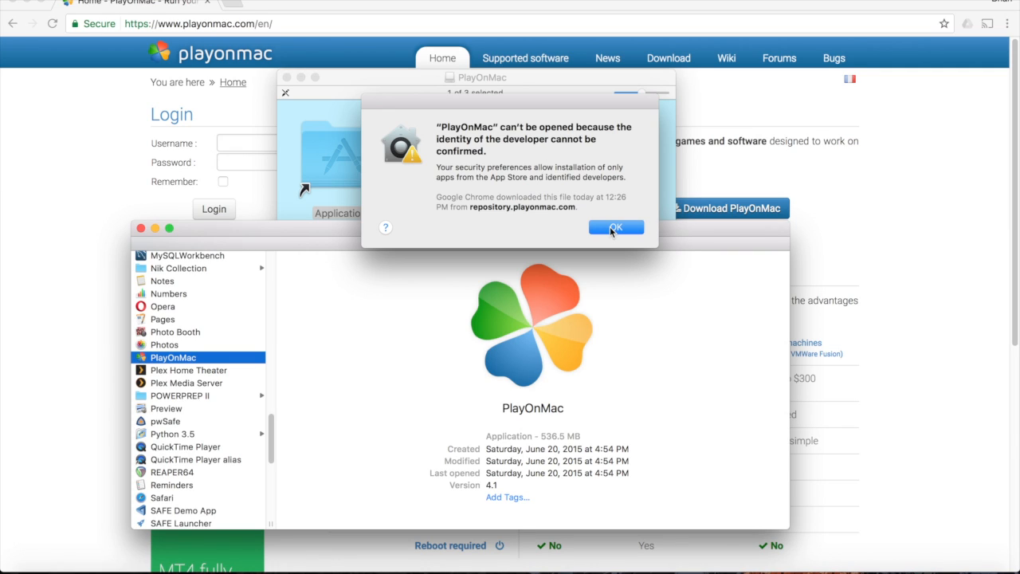
# Dismiss the warning, then open PlayOnMac via its context menu and allow it anyway.
pyautogui.click(616, 227)
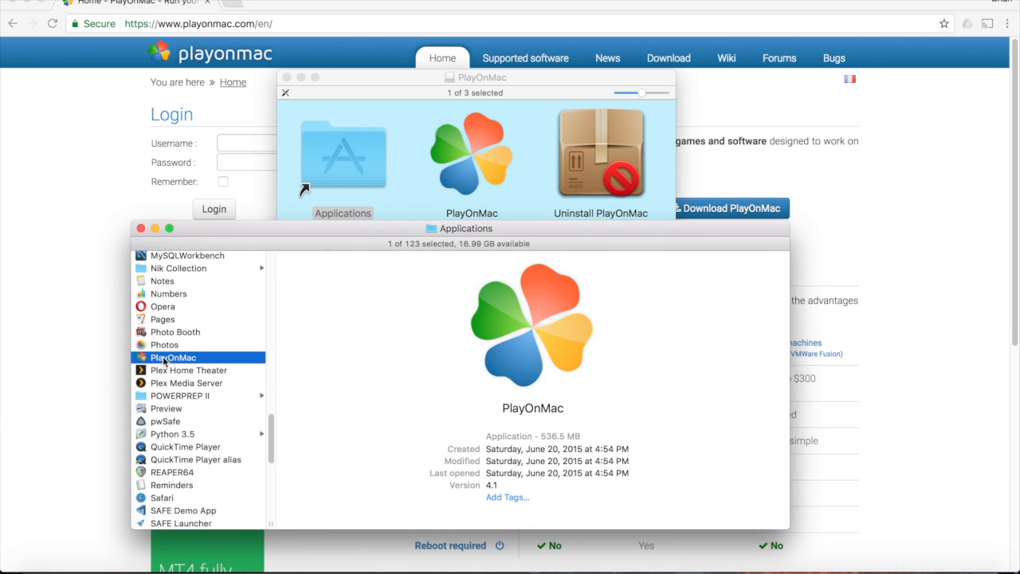
pyautogui.rightClick(170, 357)
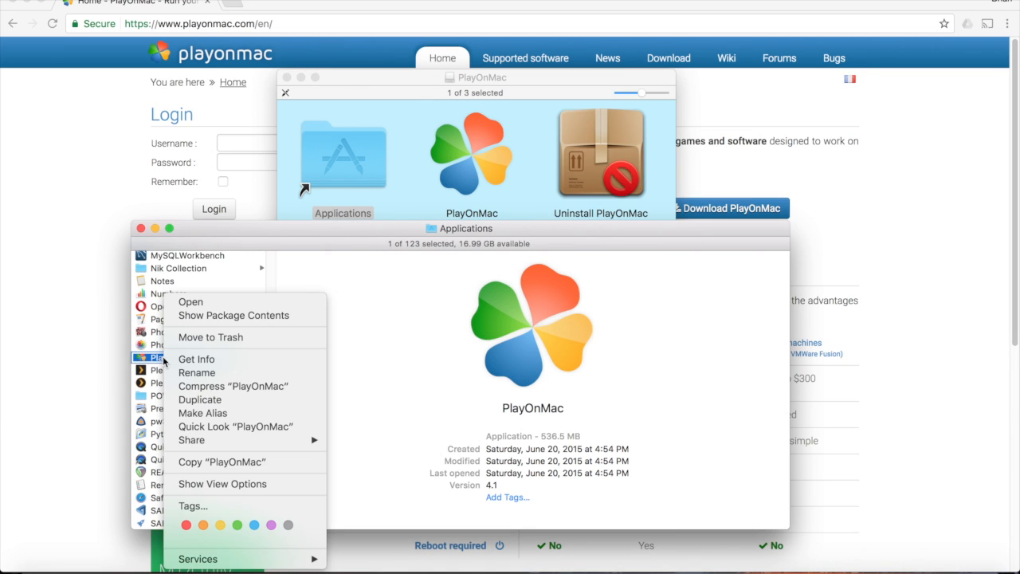
pyautogui.moveTo(189, 302)
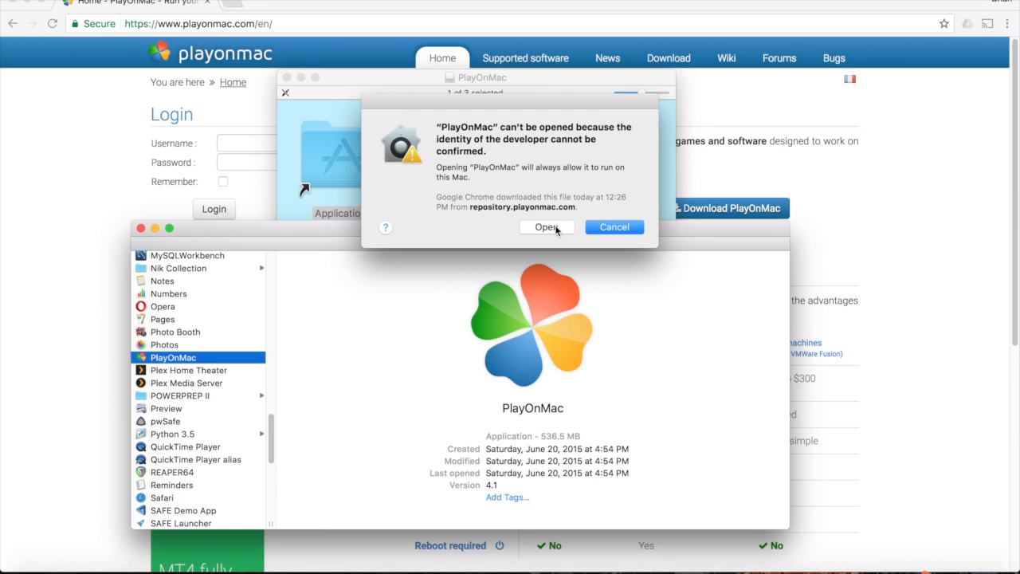
pyautogui.click(546, 227)
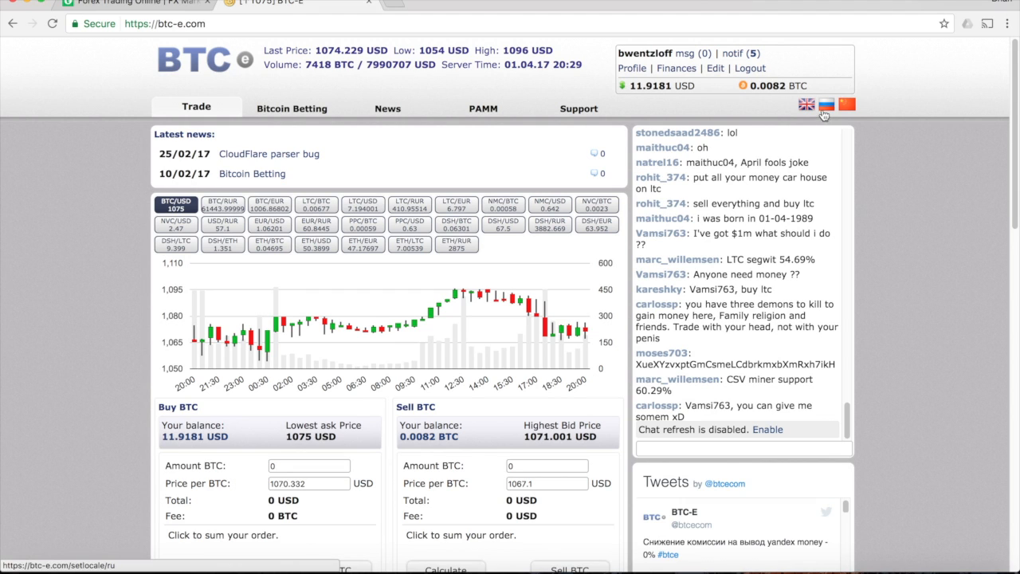
# From BTC-e's Profile Meta Trader section, download the btceexchange4setup (2).exe installer.
pyautogui.click(676, 68)
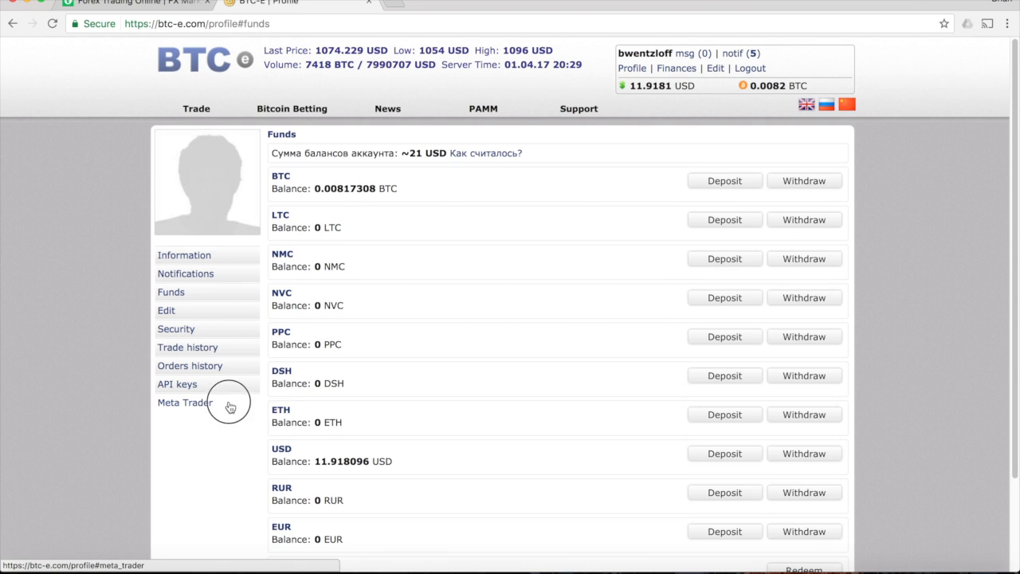
pyautogui.click(185, 402)
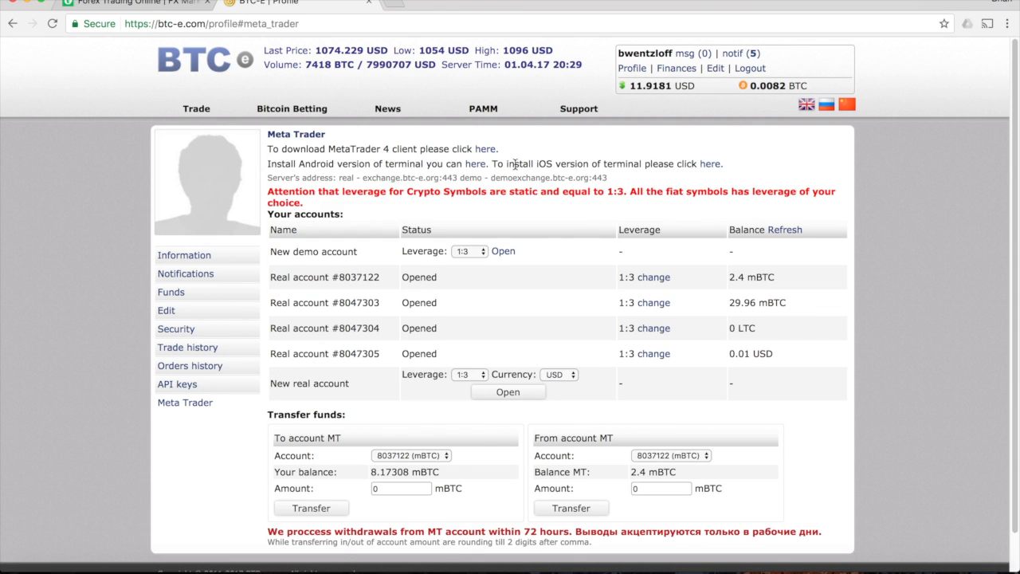
pyautogui.click(486, 149)
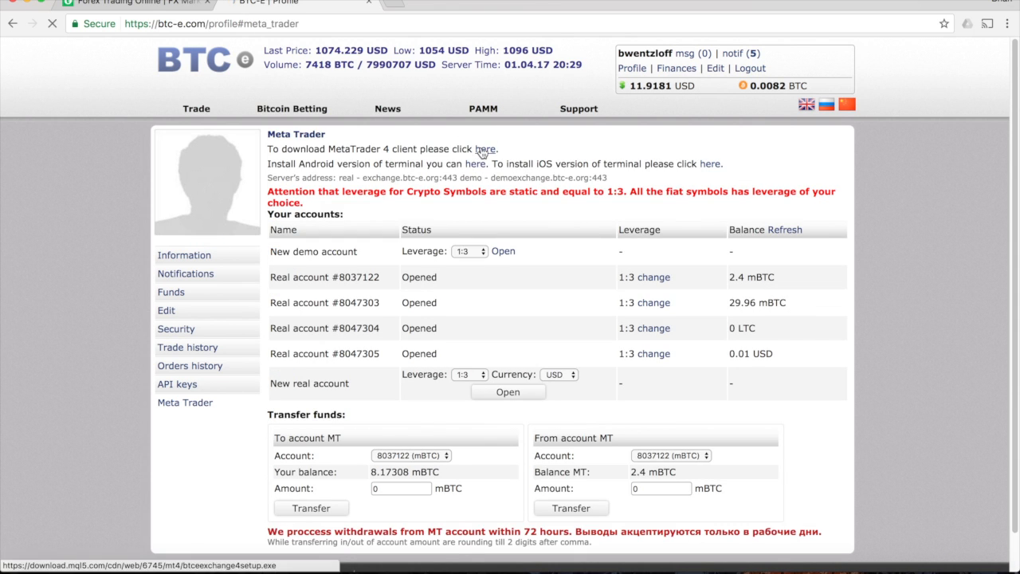
pyautogui.click(486, 149)
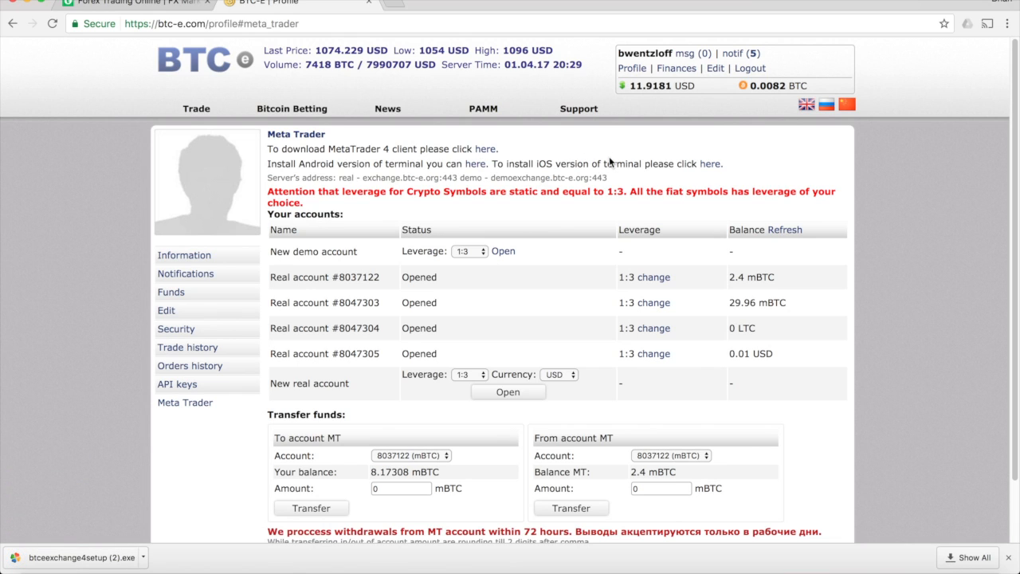
pyautogui.moveTo(310, 44)
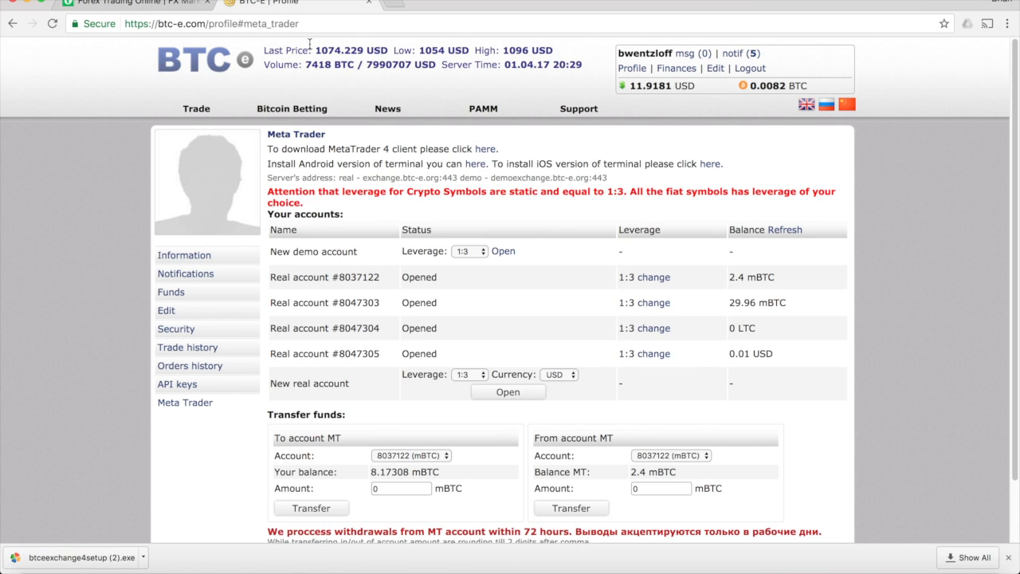
# Download forexmt4 (1).exe from FOREX.com's MetaTrader 4 page and bring up PlayOnMac.
pyautogui.click(128, 4)
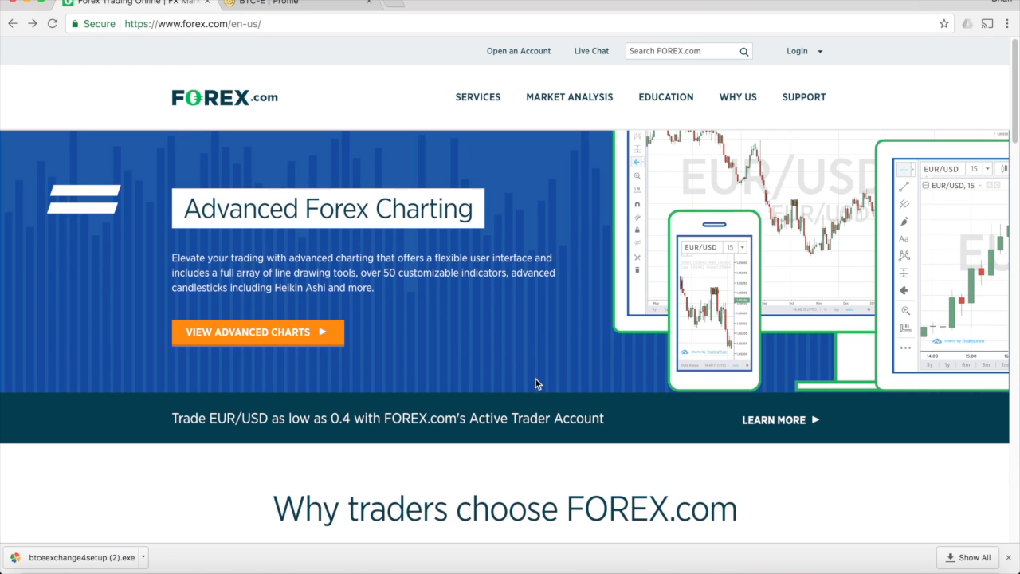
pyautogui.scroll(-3)
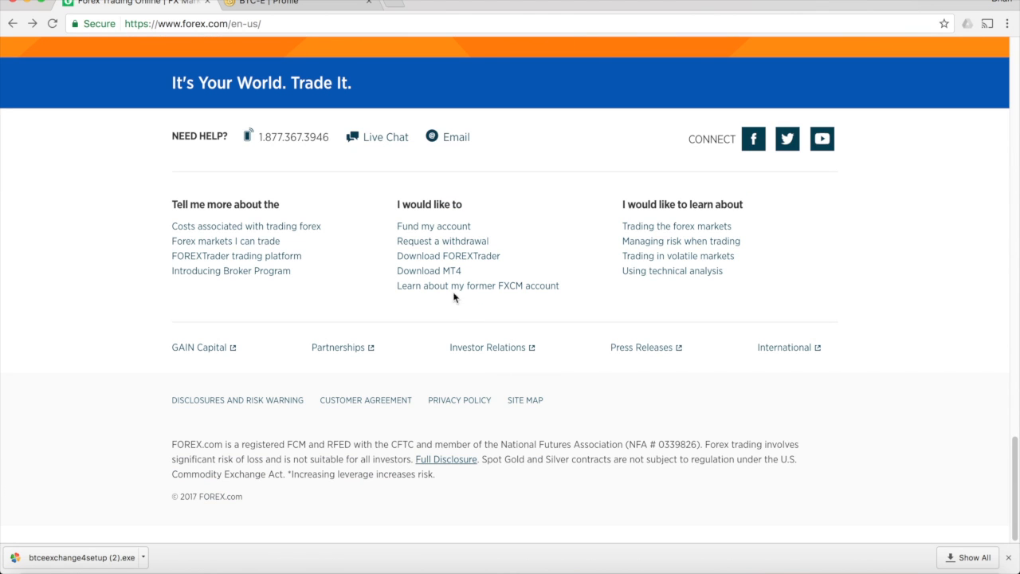
pyautogui.click(429, 270)
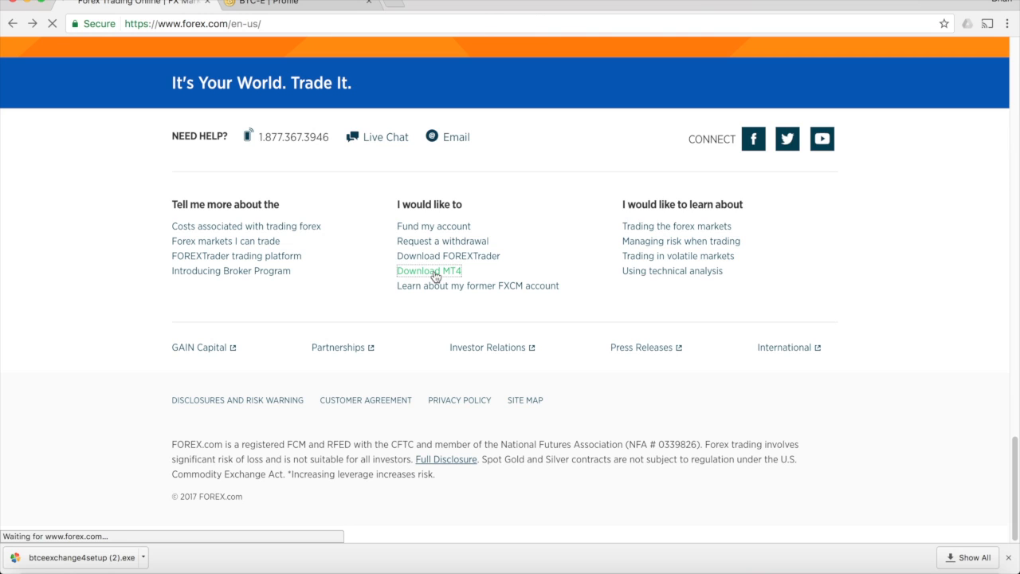
pyautogui.click(428, 270)
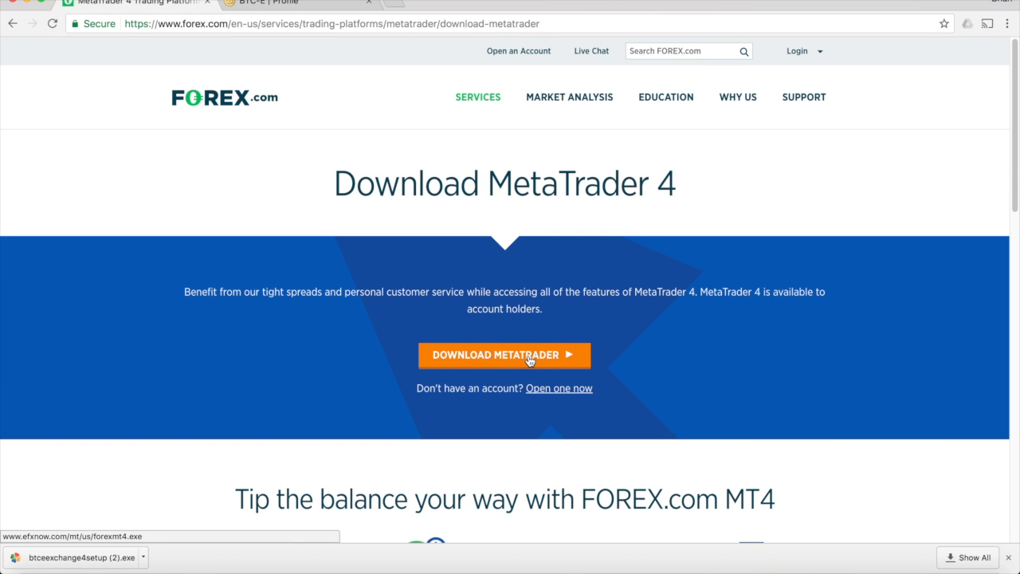
pyautogui.click(503, 355)
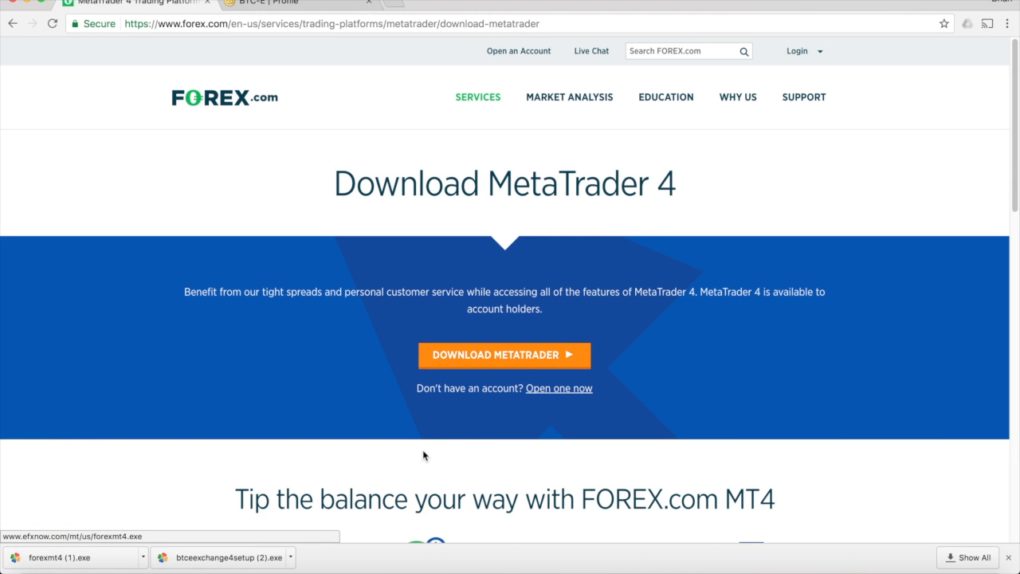
pyautogui.moveTo(354, 510)
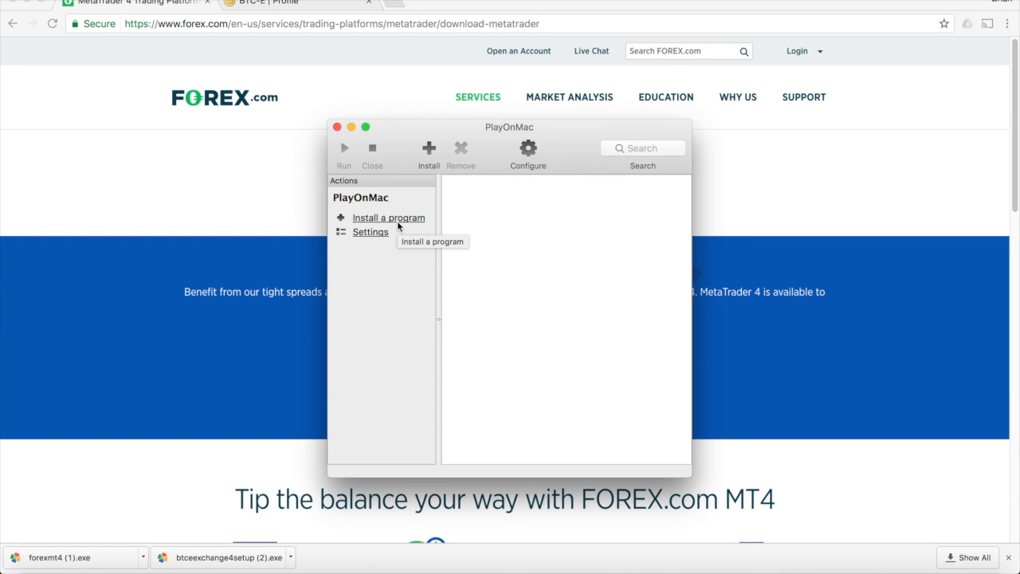
# Start installing a non-listed program and choose a new virtual drive.
pyautogui.click(388, 217)
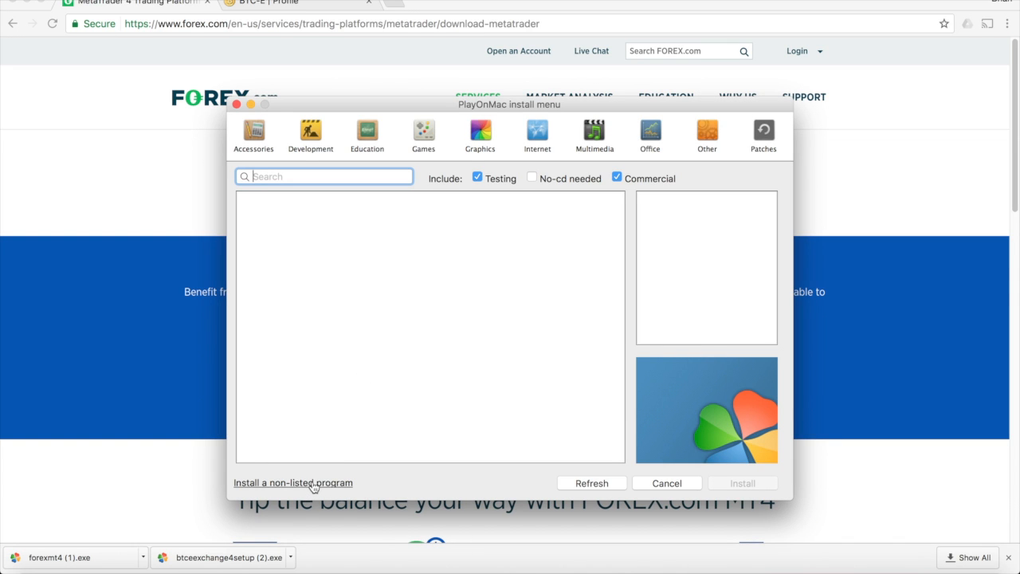
pyautogui.click(666, 483)
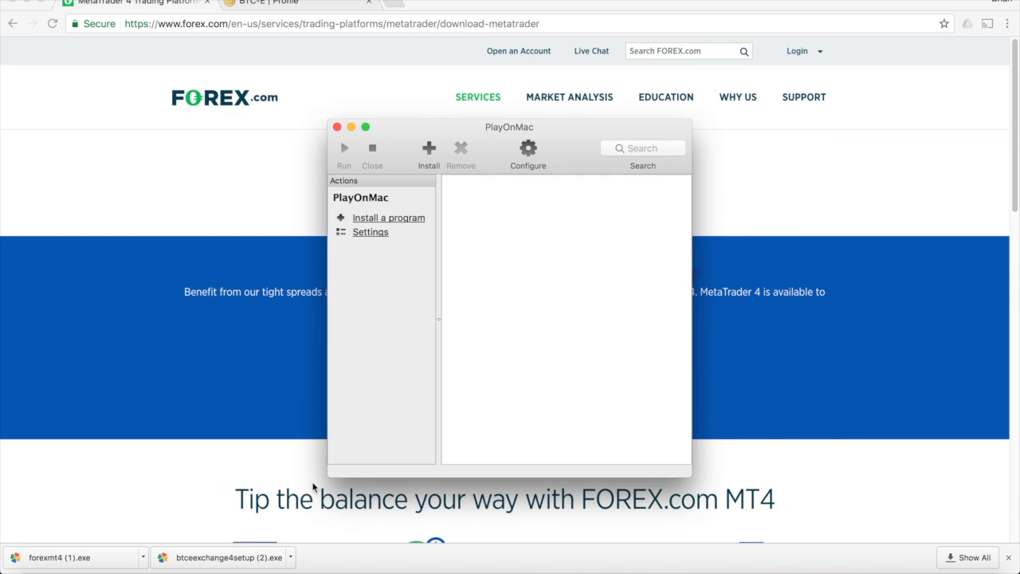
pyautogui.click(389, 217)
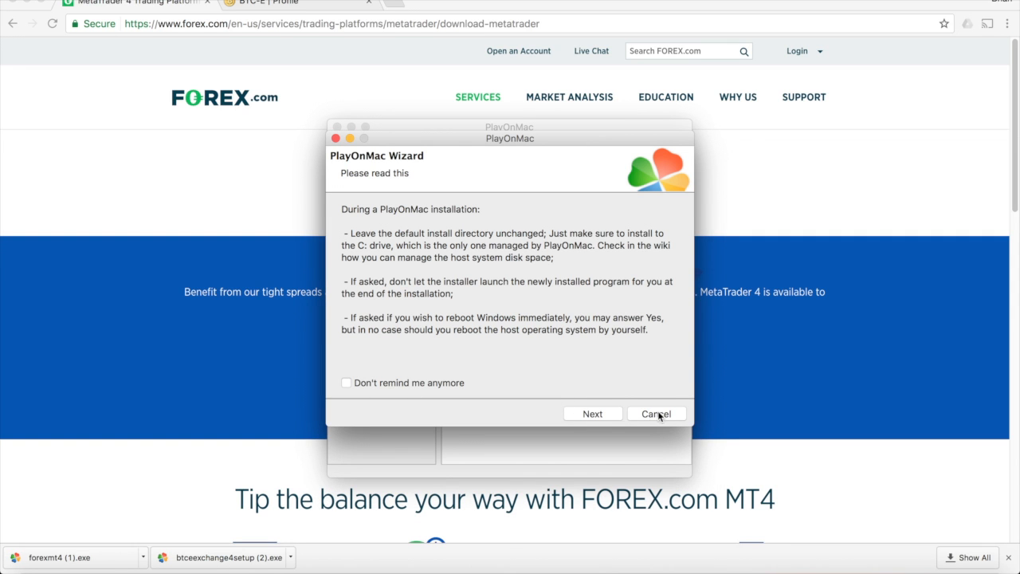
pyautogui.click(592, 413)
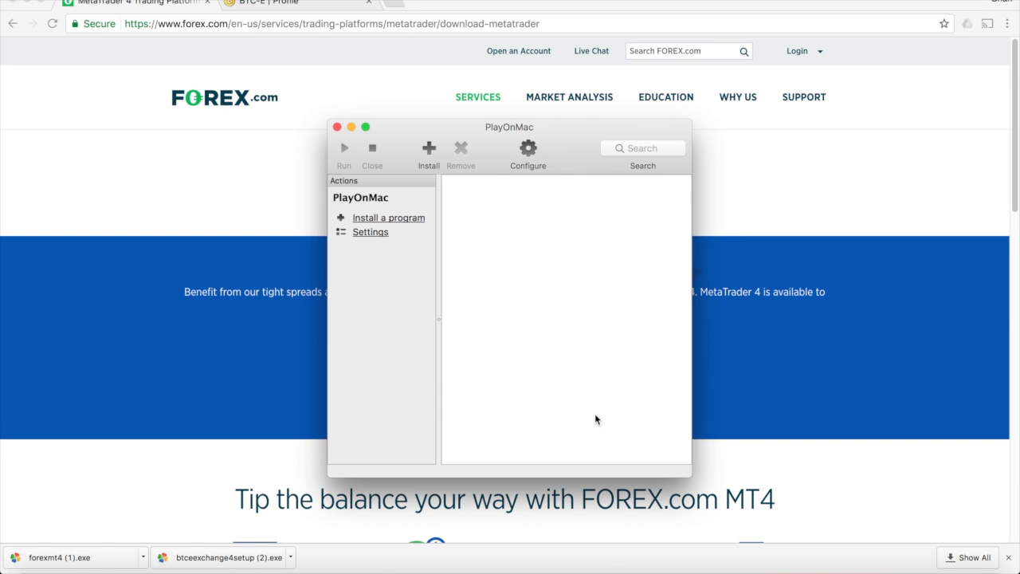
pyautogui.click(388, 217)
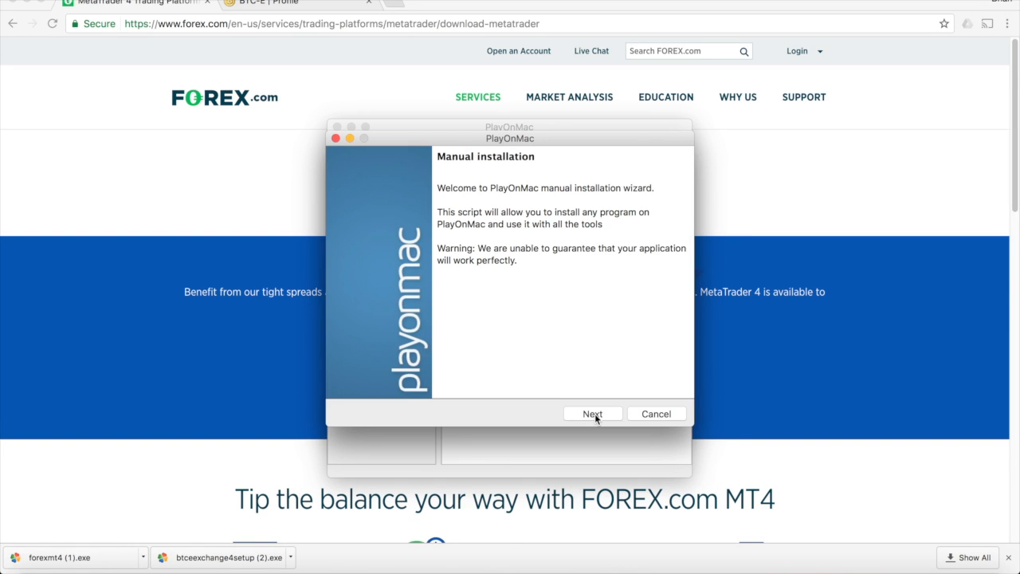
pyautogui.click(592, 414)
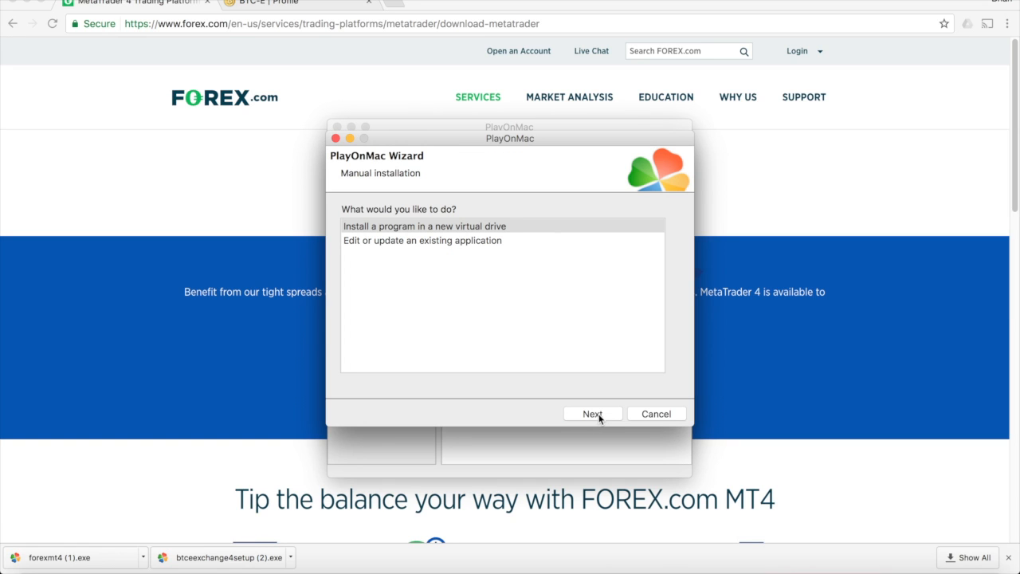
pyautogui.click(424, 226)
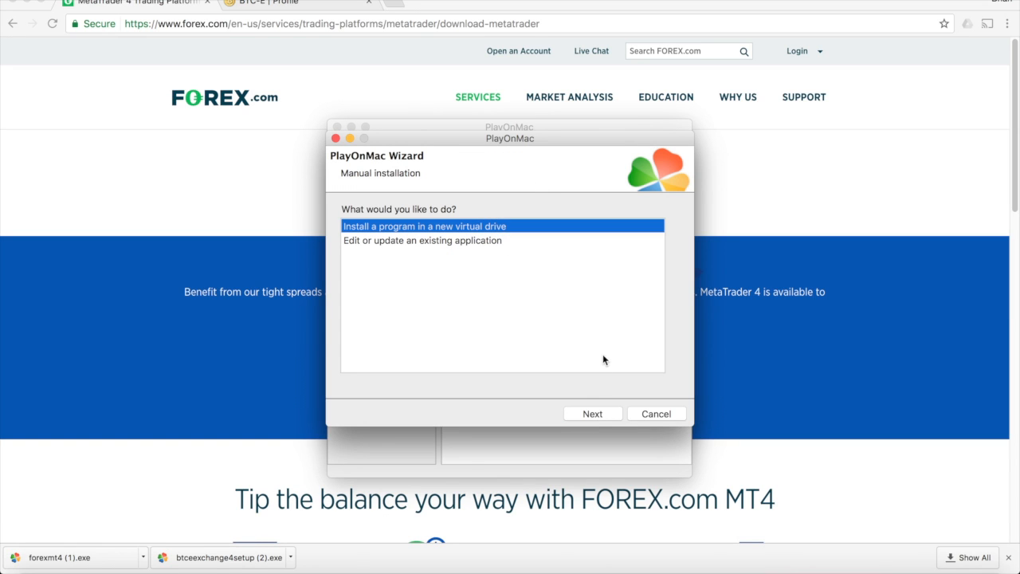
pyautogui.click(592, 412)
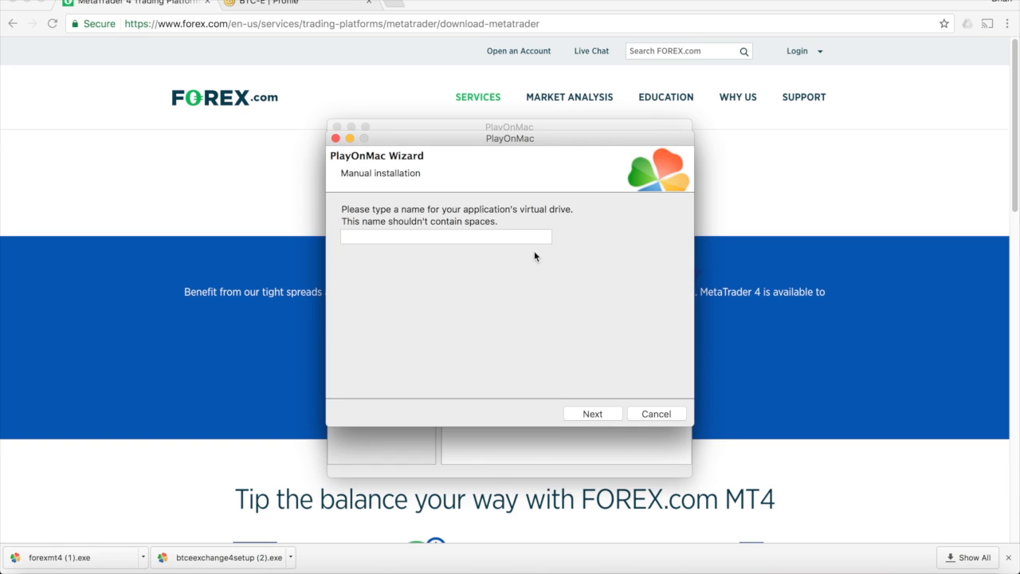
# Name the virtual drive MetaTrader4 and skip the pre-installation setup.
pyautogui.write('Met')
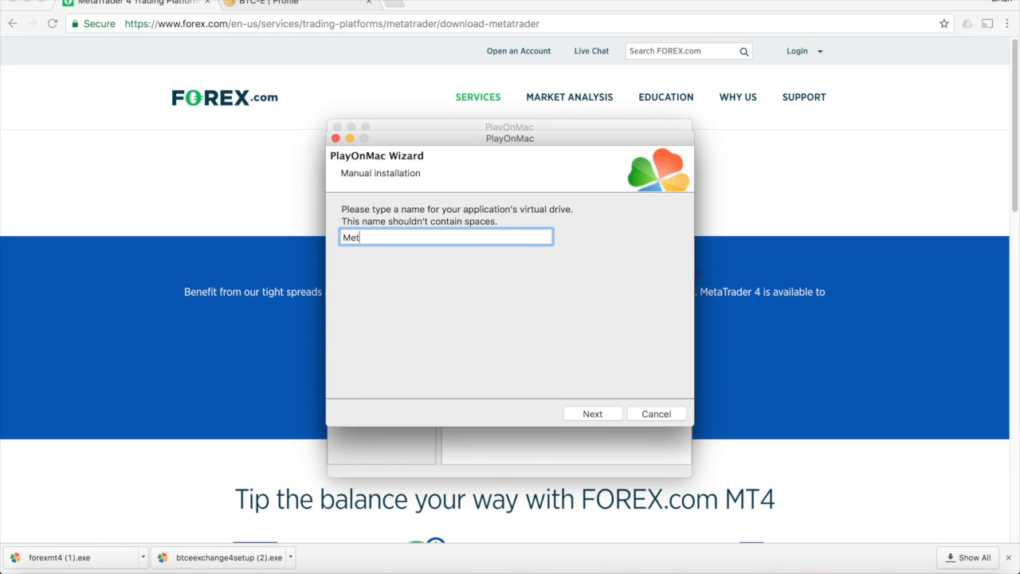
pyautogui.write('aTrader')
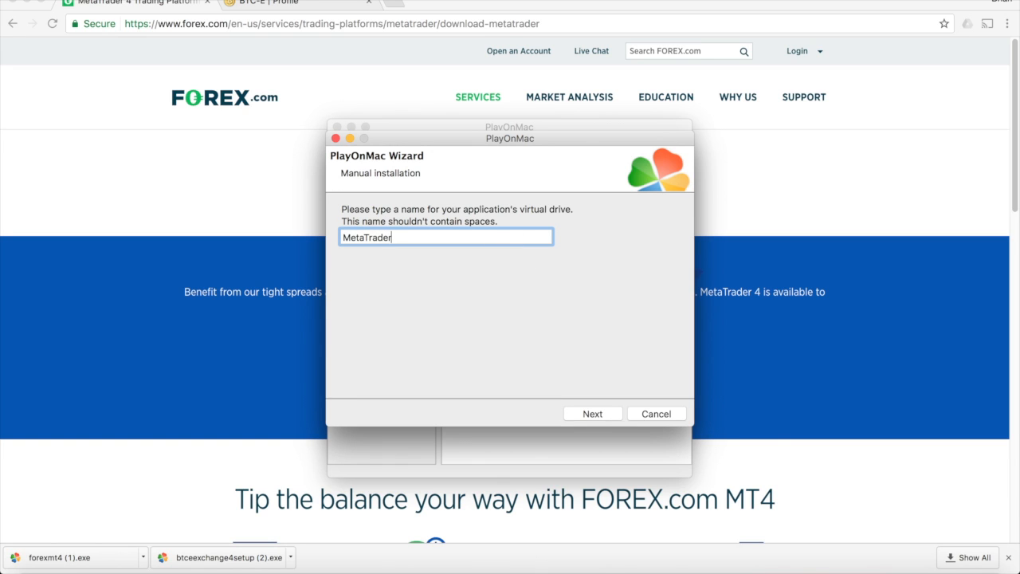
pyautogui.write('4')
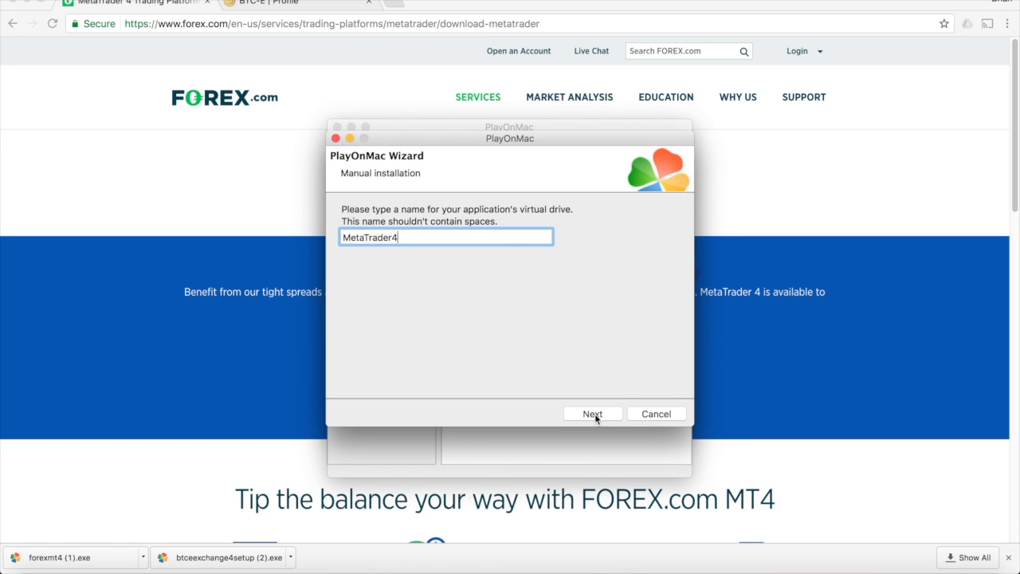
pyautogui.click(592, 413)
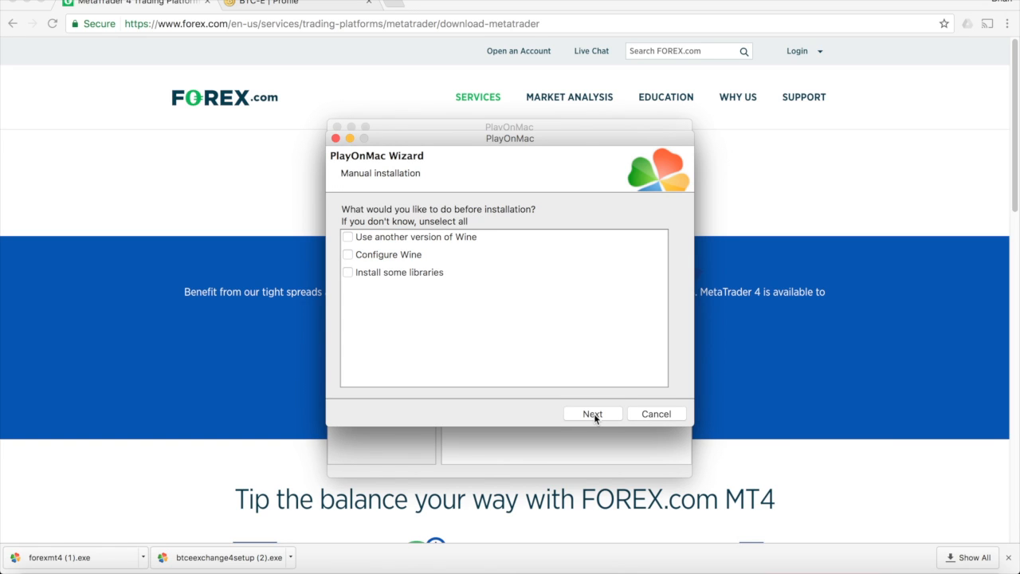
pyautogui.click(592, 414)
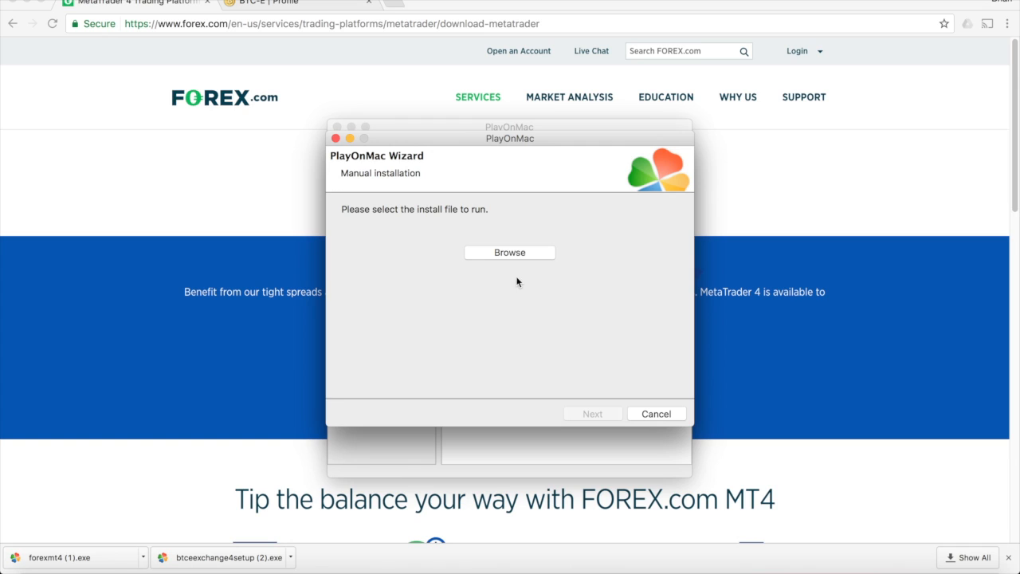
pyautogui.moveTo(243, 561)
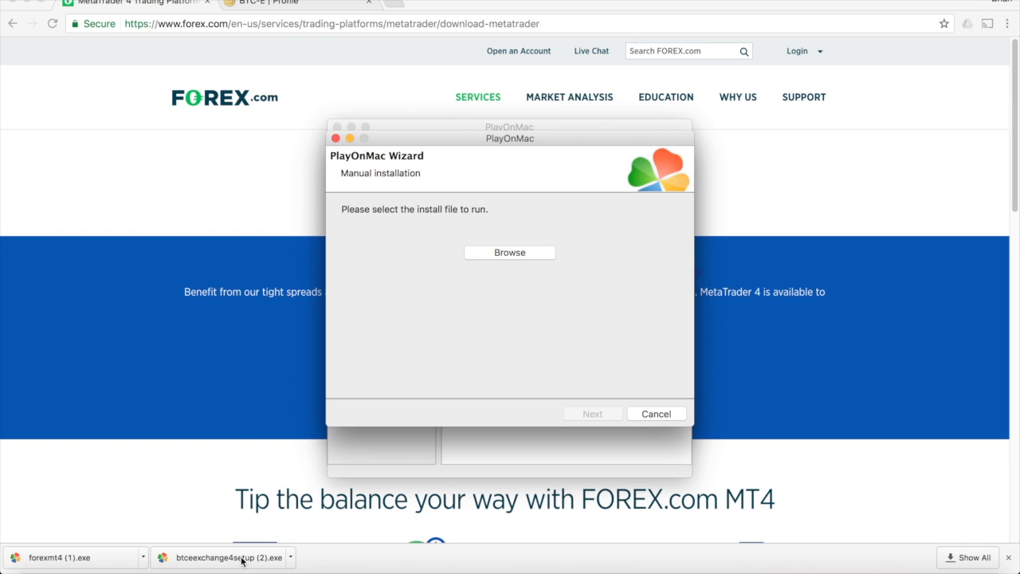
pyautogui.moveTo(434, 335)
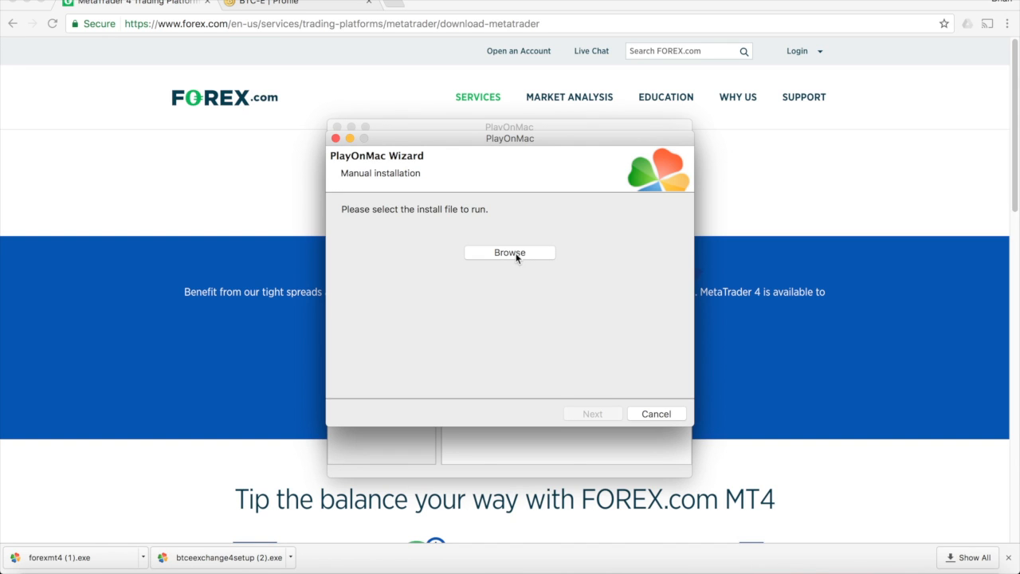
# Run btceexchange4setup (2).exe, accept the licence, and close the MQL5 page.
pyautogui.click(510, 253)
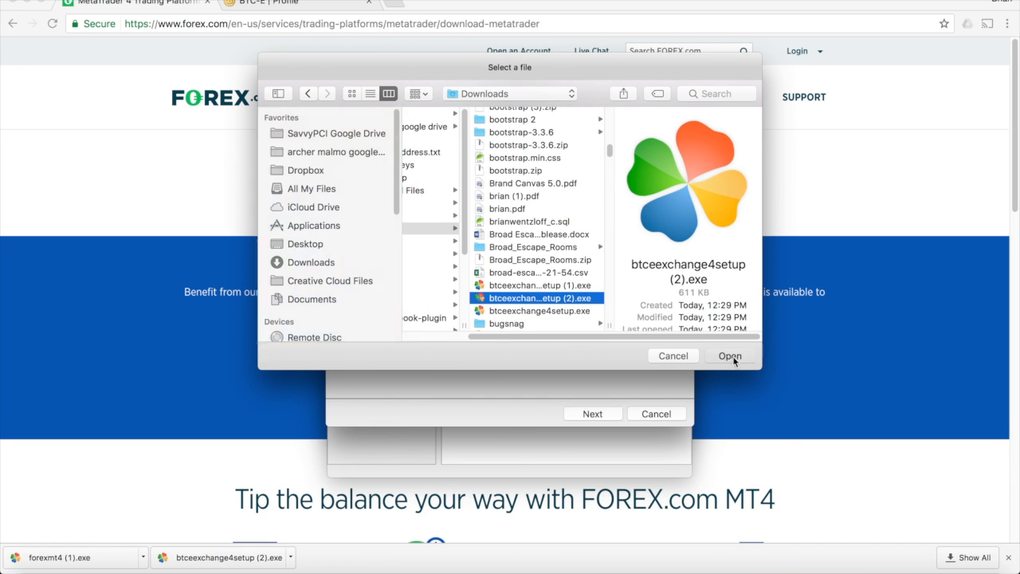
pyautogui.click(730, 356)
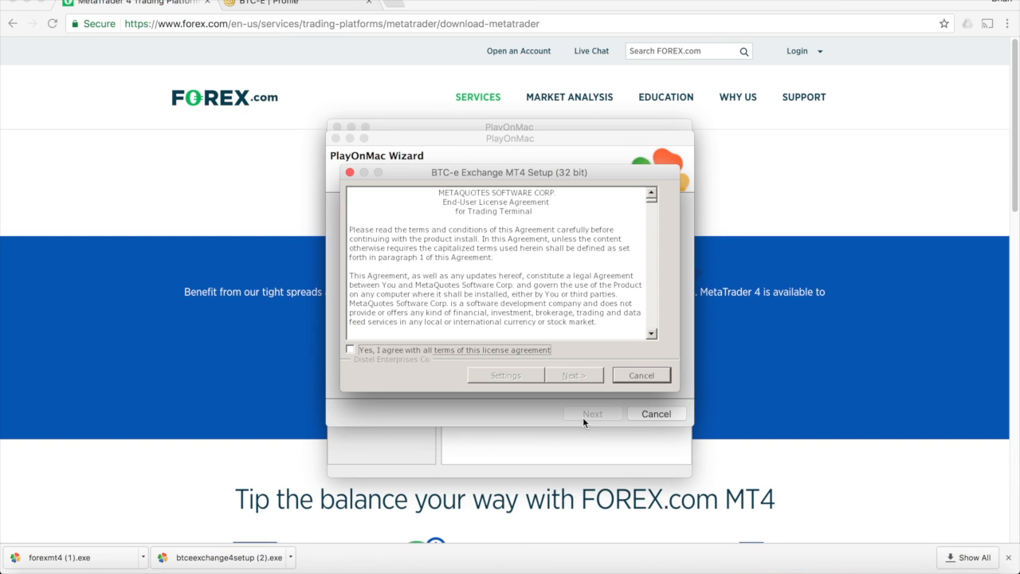
pyautogui.moveTo(491, 384)
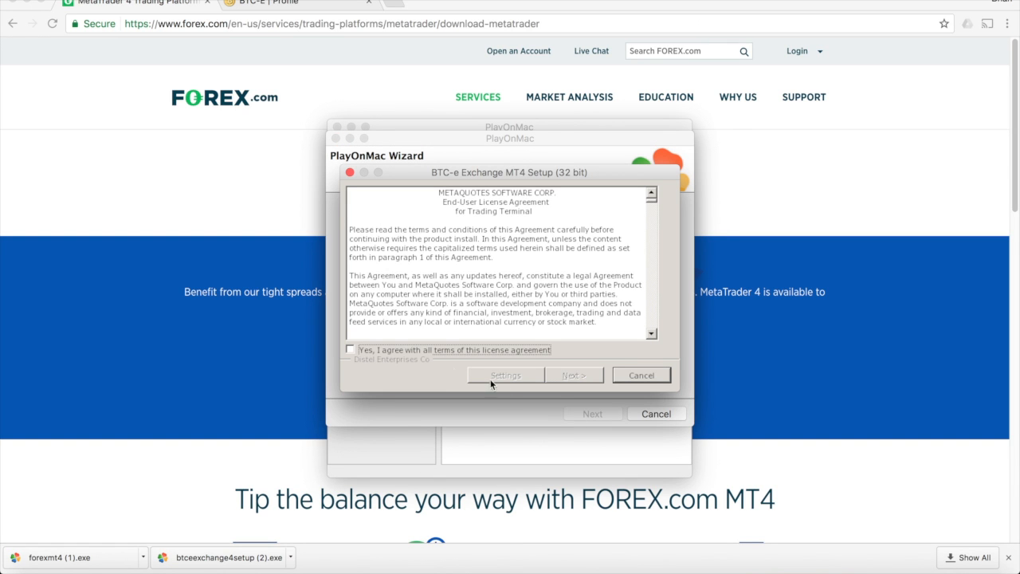
pyautogui.click(350, 349)
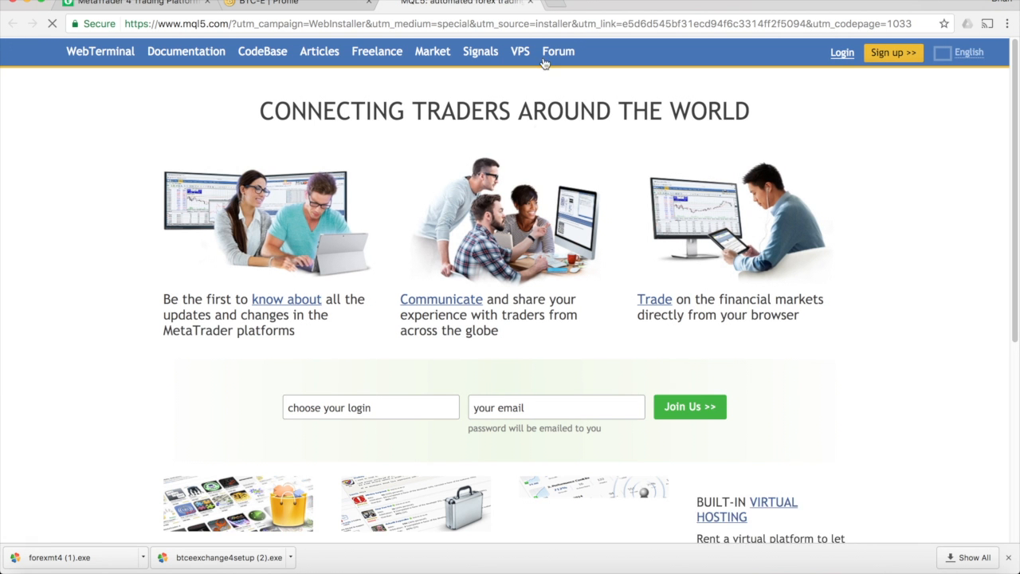
pyautogui.click(263, 5)
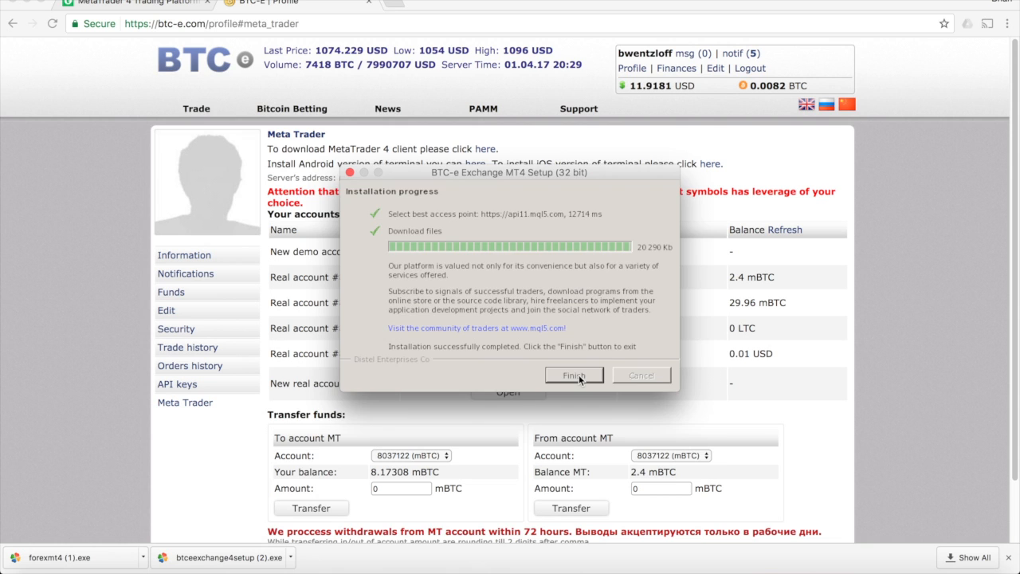
# Finish the MetaTrader 4 setup wizard.
pyautogui.click(574, 375)
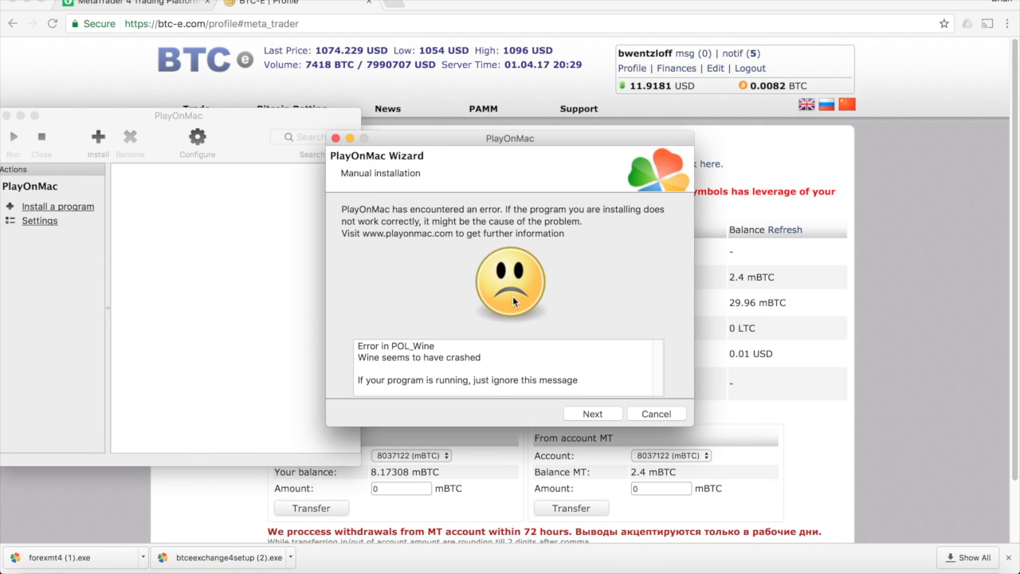
pyautogui.moveTo(593, 369)
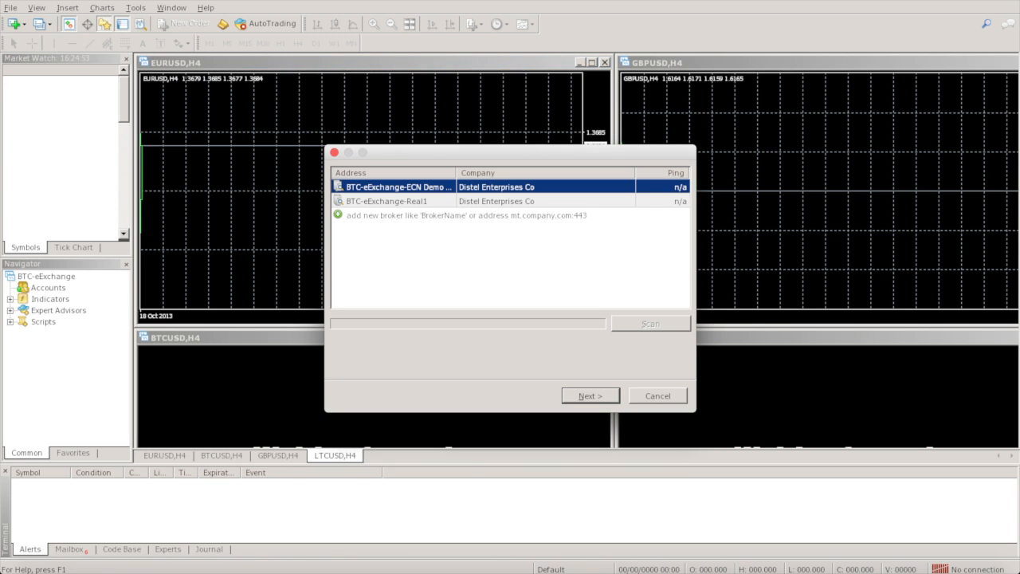
# Cancel the broker server selection and leave the MetaTrader 4 login window.
pyautogui.click(650, 323)
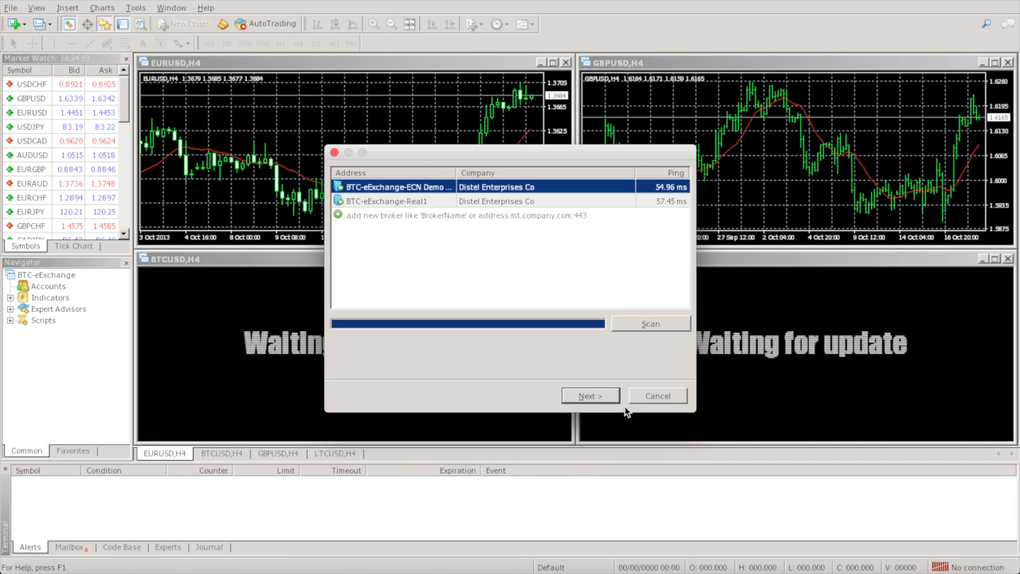
pyautogui.moveTo(657, 396)
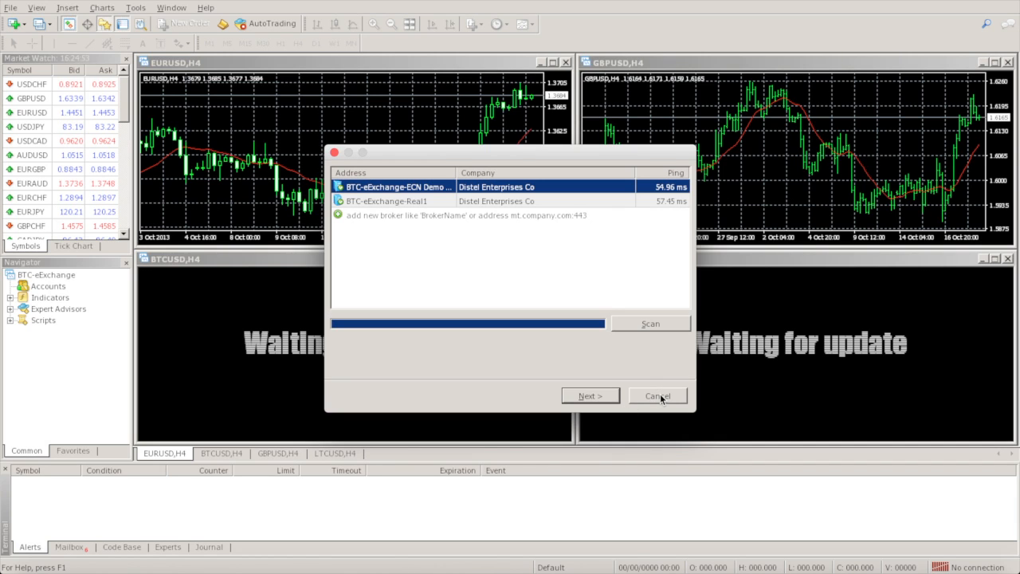
pyautogui.click(590, 396)
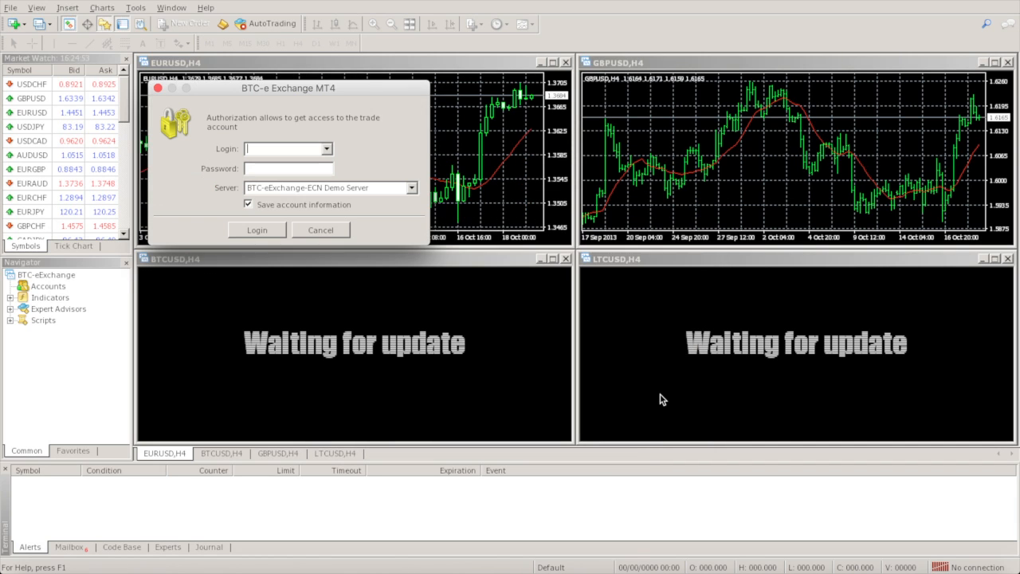
pyautogui.moveTo(670, 399)
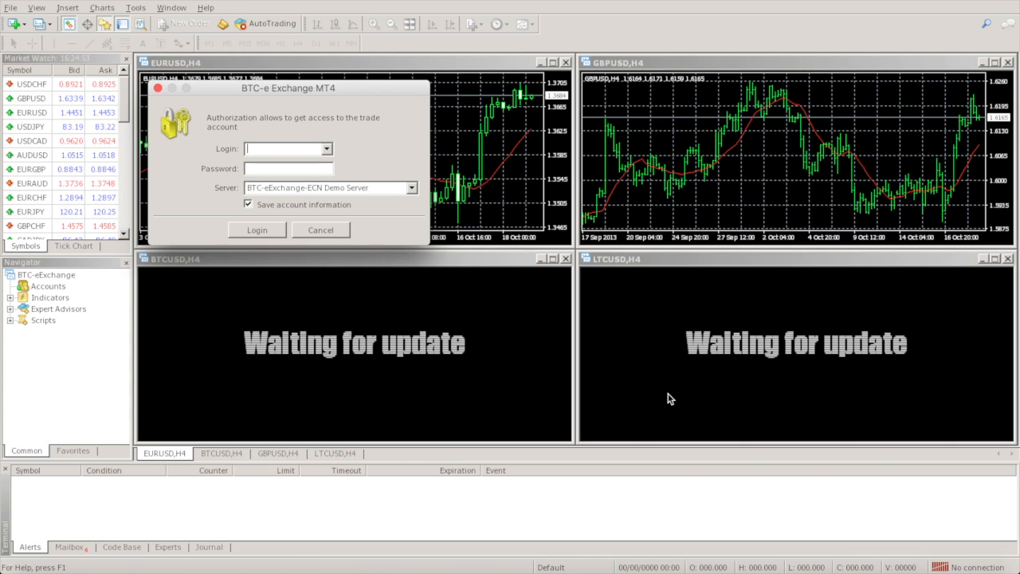
pyautogui.moveTo(657, 395)
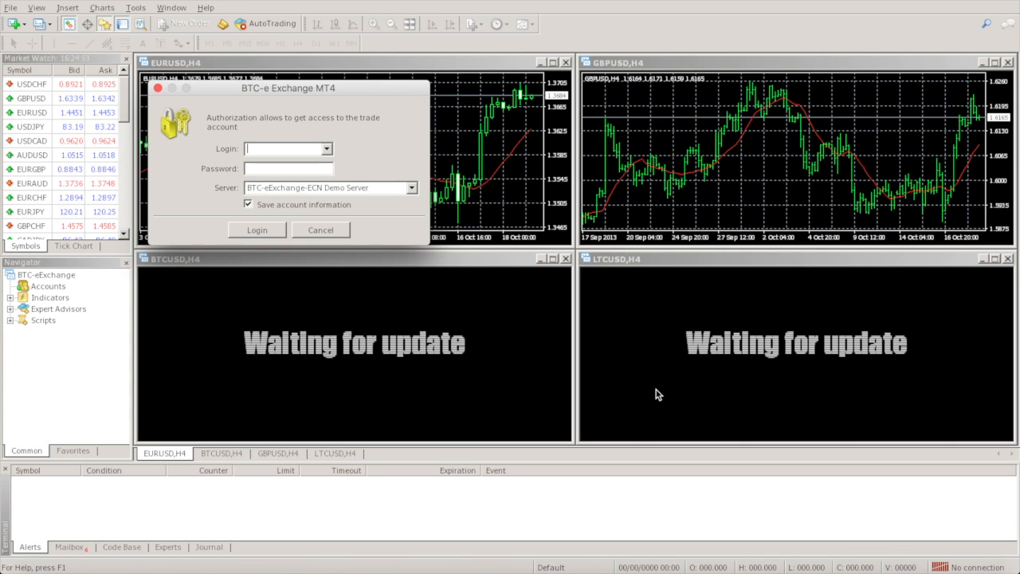
pyautogui.moveTo(526, 335)
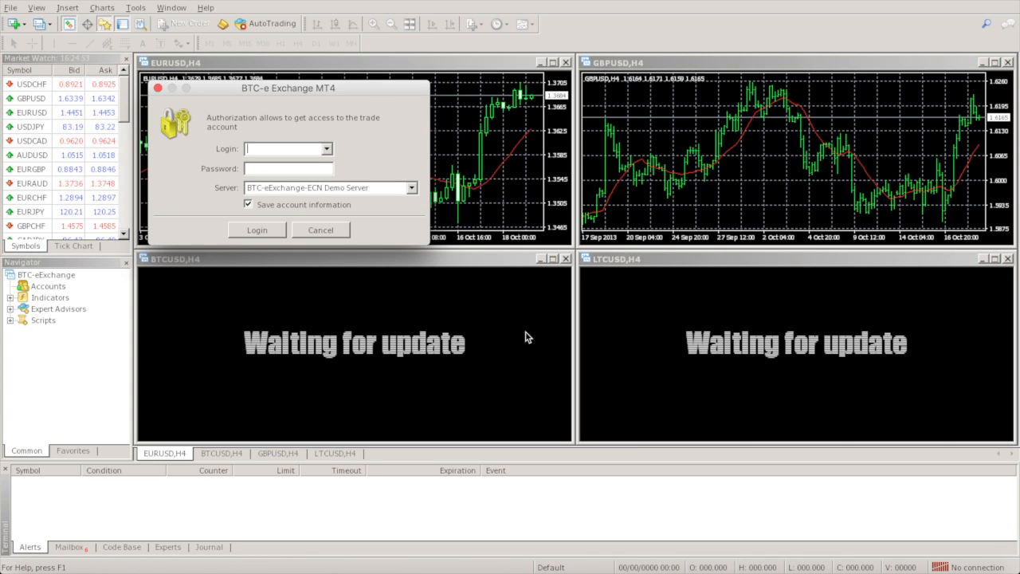
pyautogui.click(320, 229)
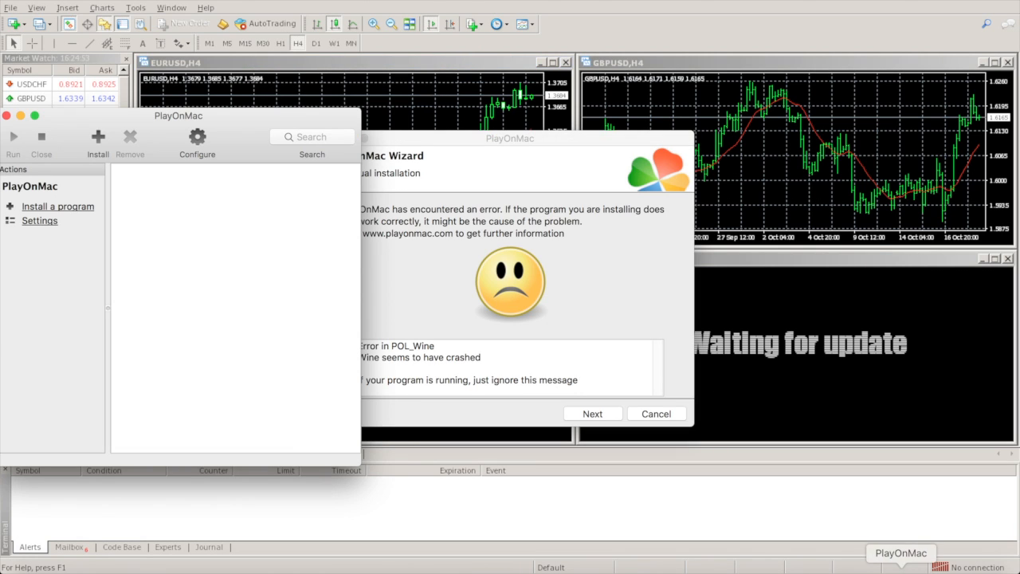
# Dismiss PlayOnMac's Wine crash warning.
pyautogui.click(655, 414)
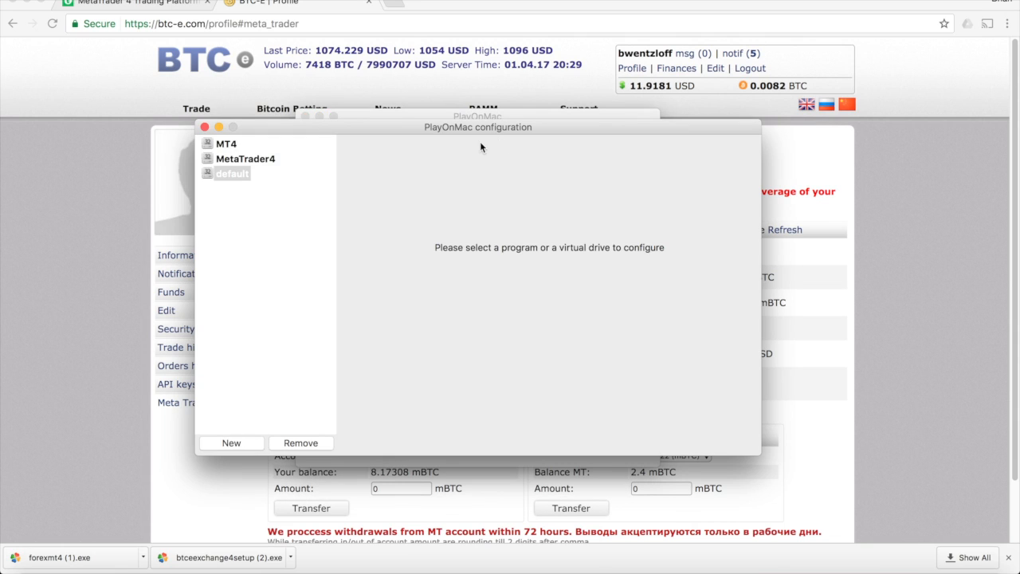
# Create a shortcut named MT4 targeting terminal.exe on the MetaTrader4 virtual drive.
pyautogui.click(246, 159)
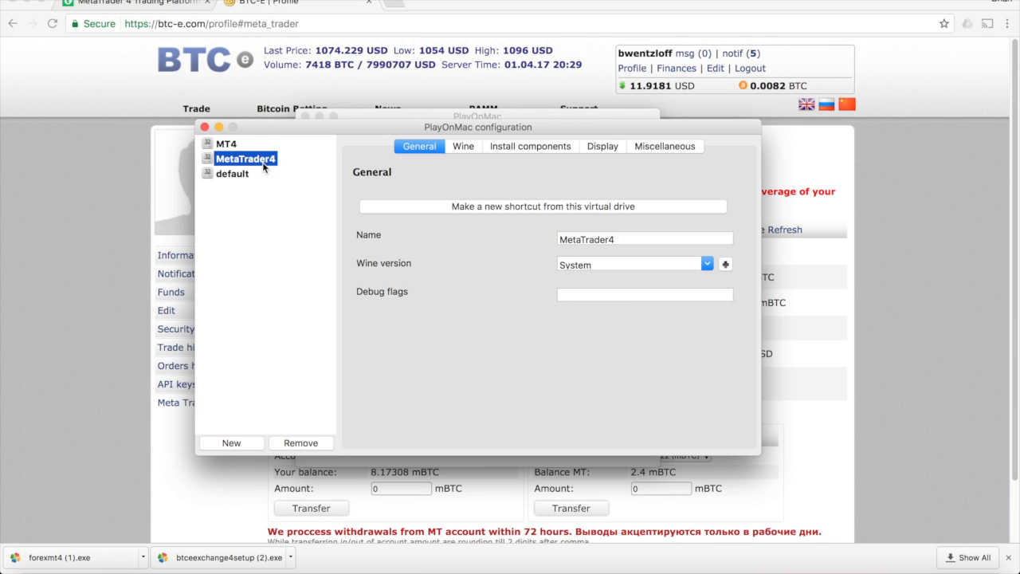
pyautogui.moveTo(561, 206)
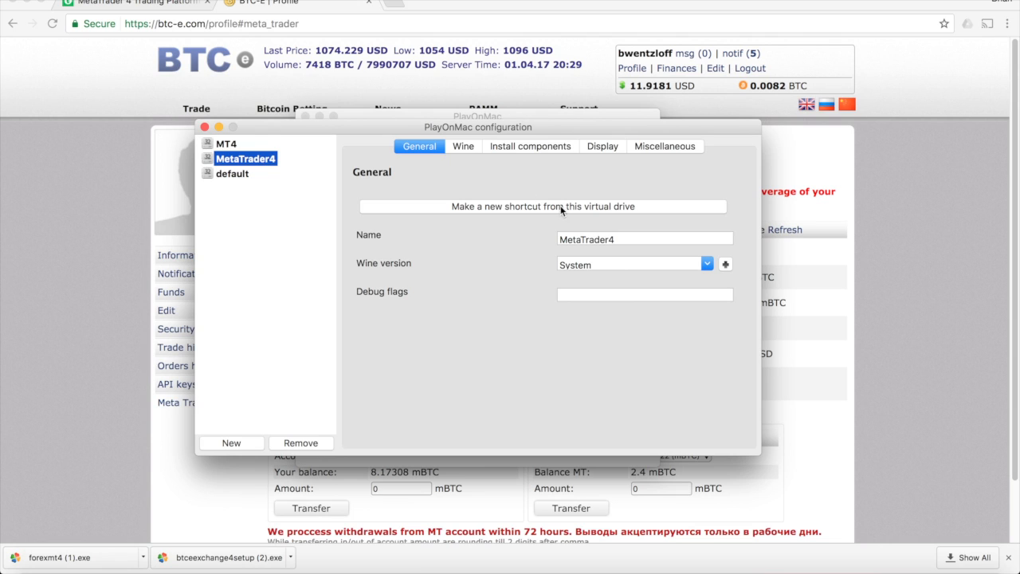
pyautogui.moveTo(555, 211)
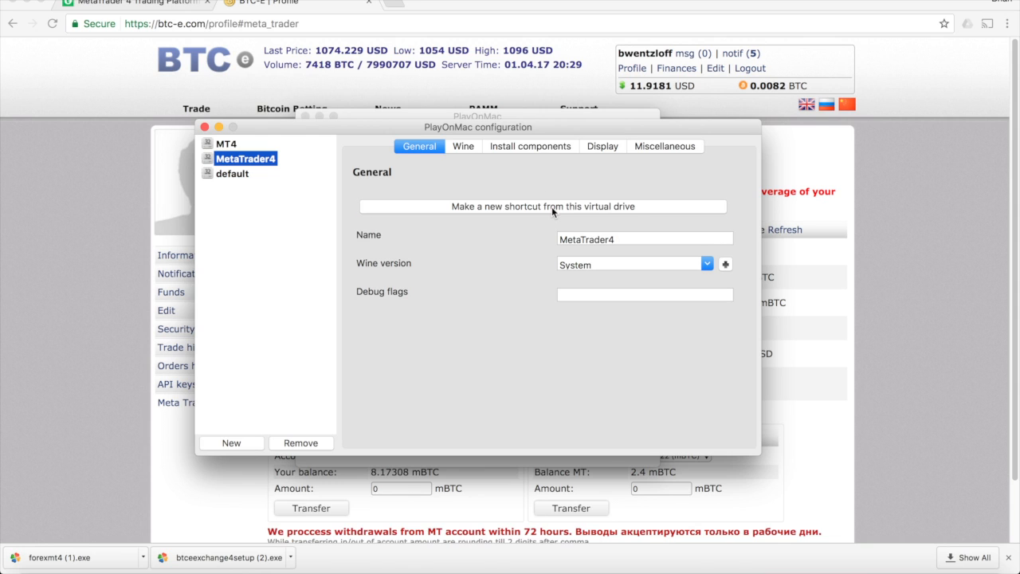
pyautogui.click(539, 206)
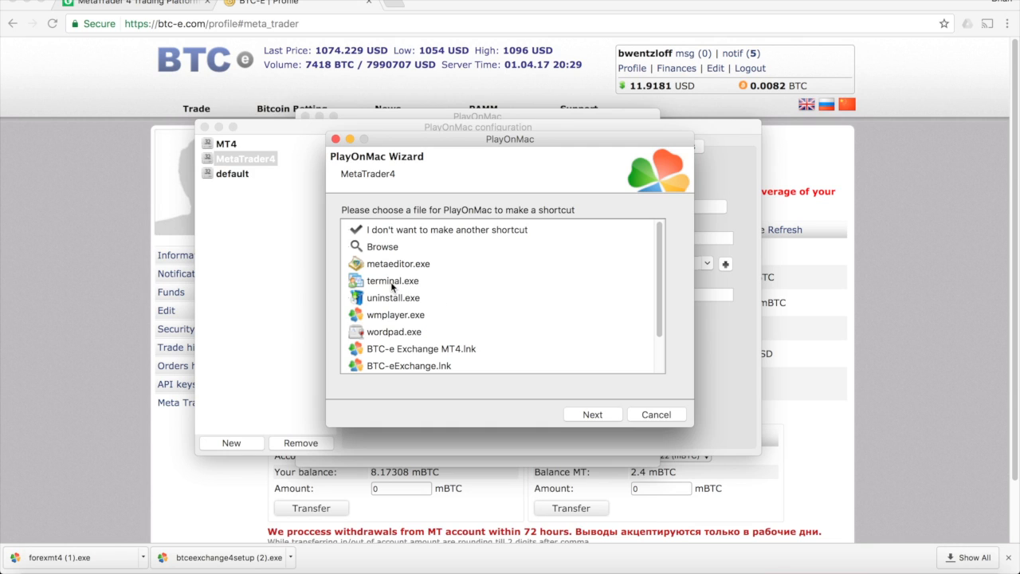
pyautogui.click(391, 281)
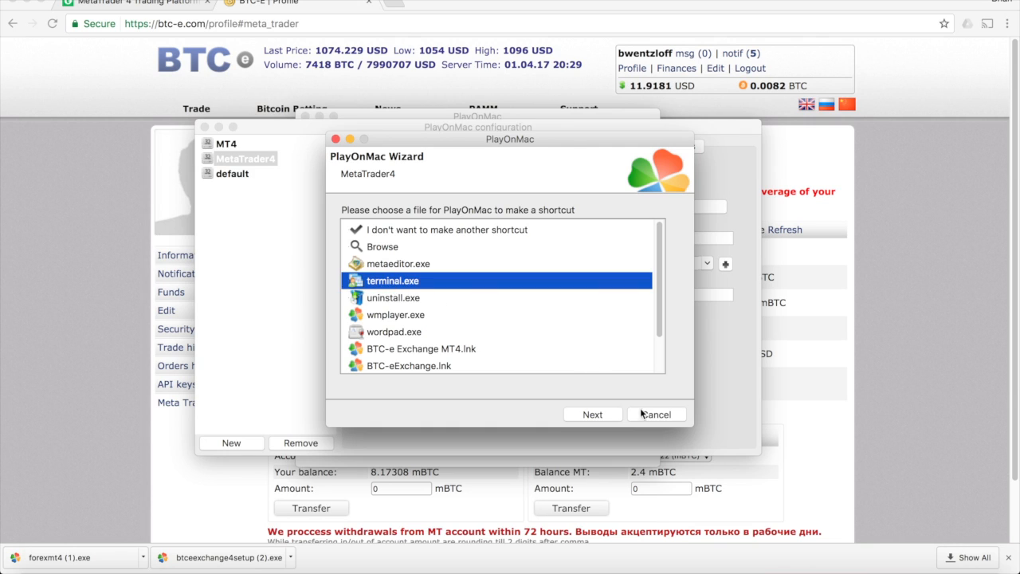
pyautogui.click(593, 414)
pyautogui.write('M')
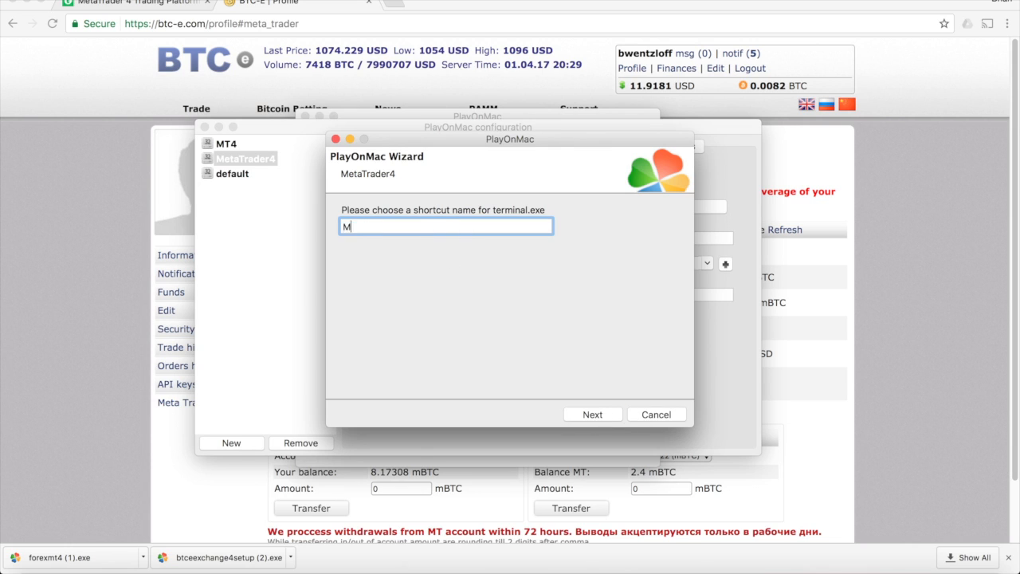
pyautogui.click(593, 414)
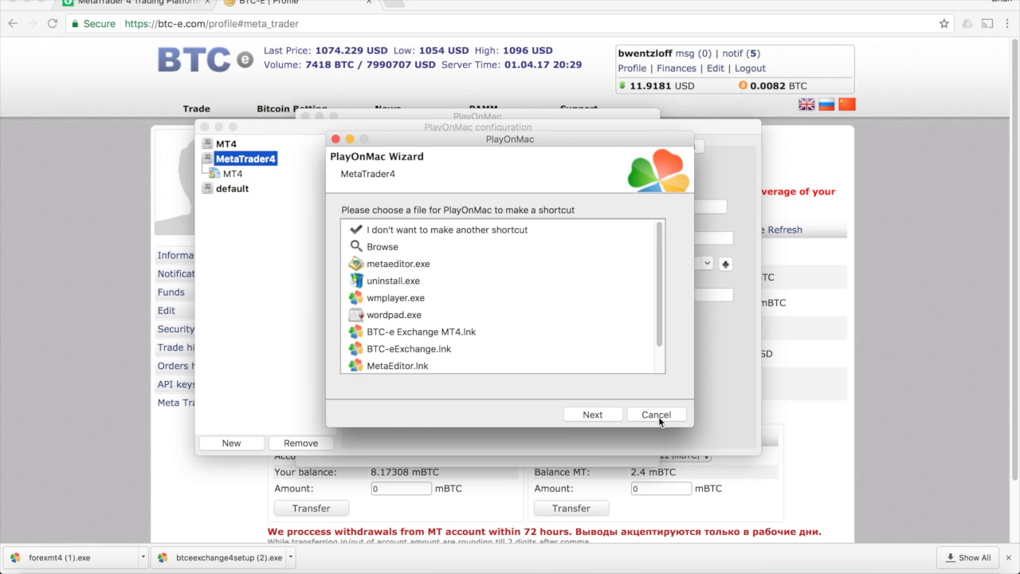
pyautogui.click(656, 414)
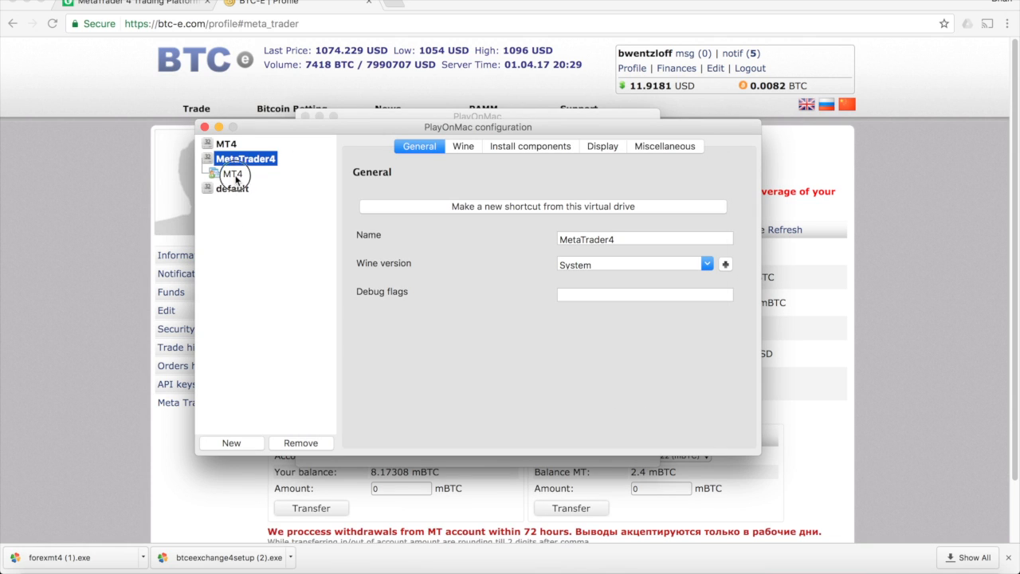
# Close PlayOnMac's configuration window and select the MT4 shortcut in the main list.
pyautogui.click(232, 173)
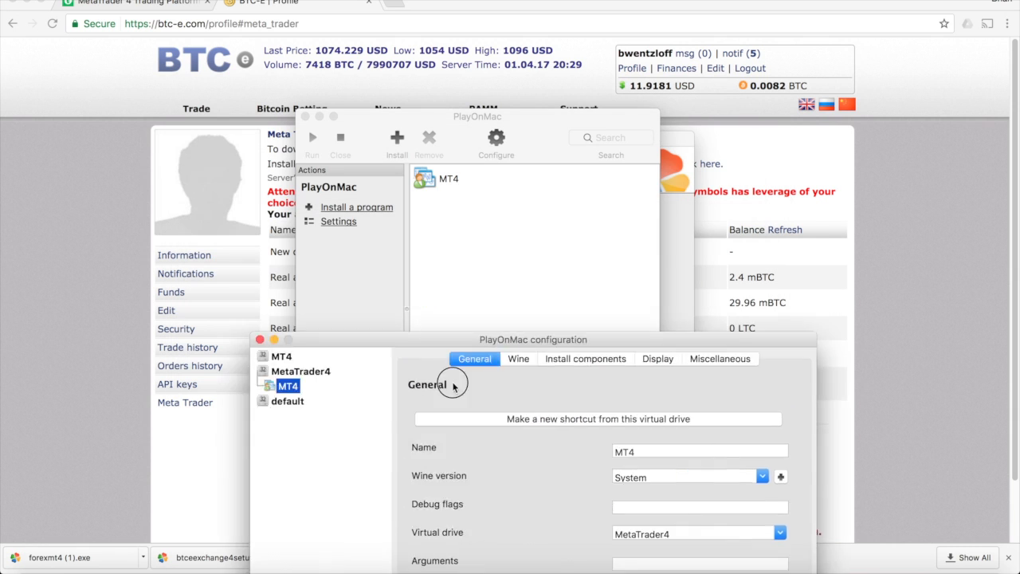
pyautogui.moveTo(532, 339); pyautogui.dragTo(634, 296)
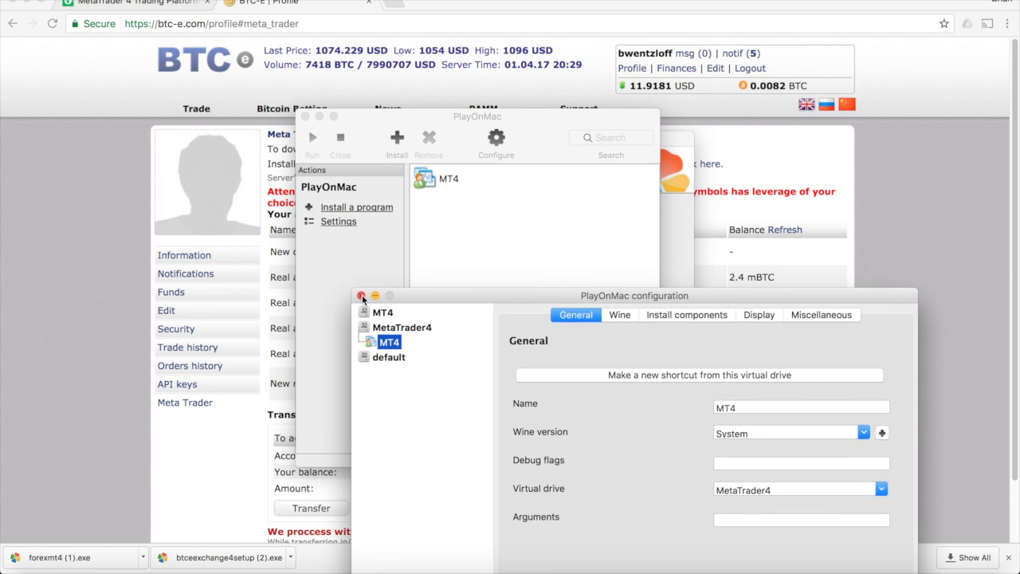
pyautogui.click(363, 296)
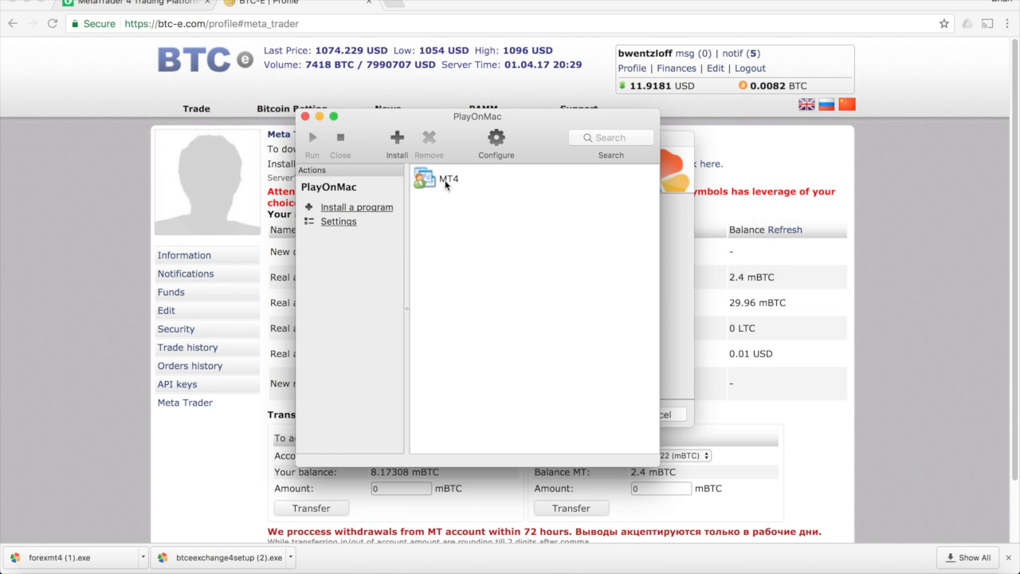
pyautogui.click(447, 178)
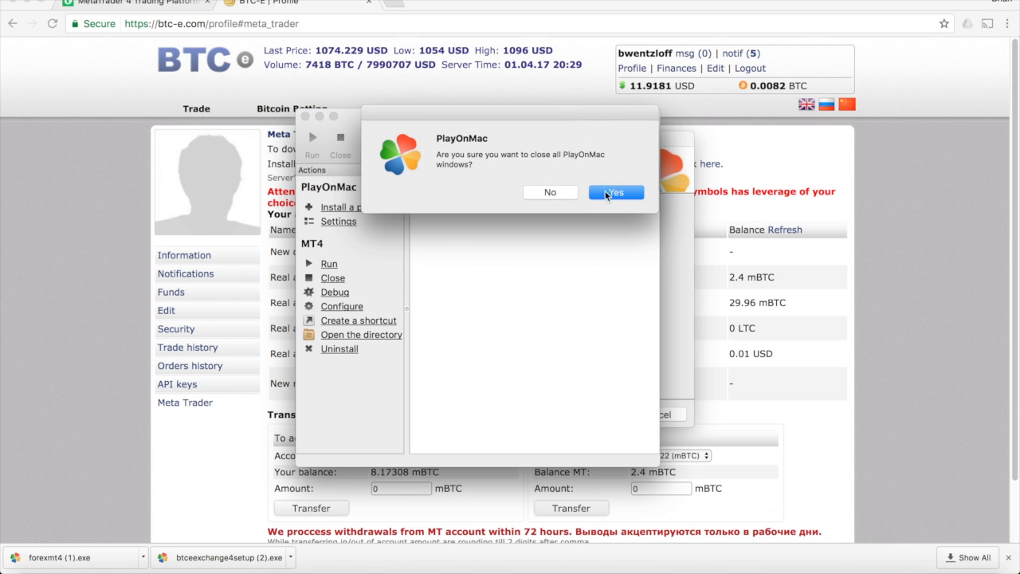
pyautogui.click(615, 192)
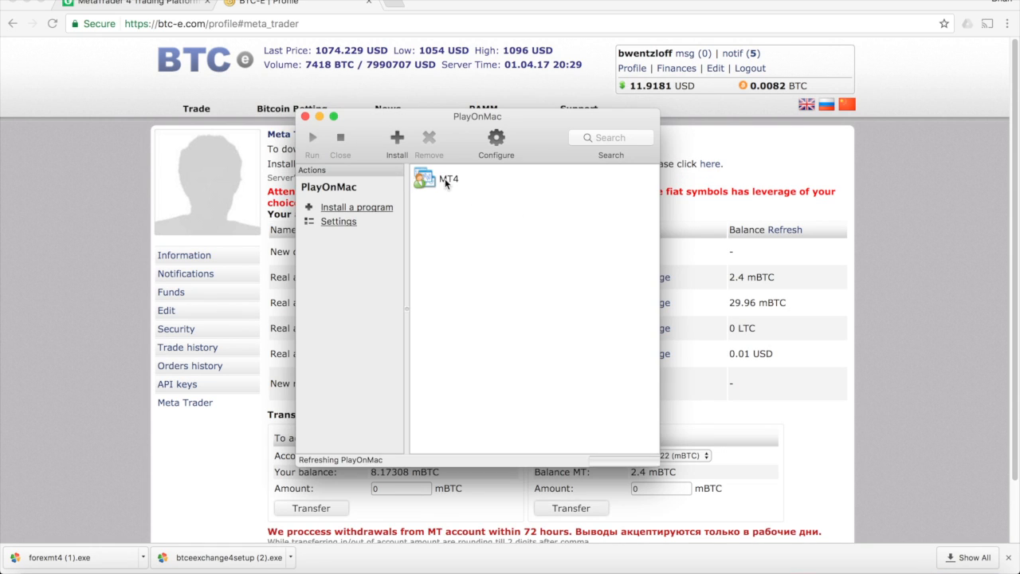
# Run the MT4 shortcut to launch MetaTrader 4, skipping the broker server choice.
pyautogui.rightClick(448, 178)
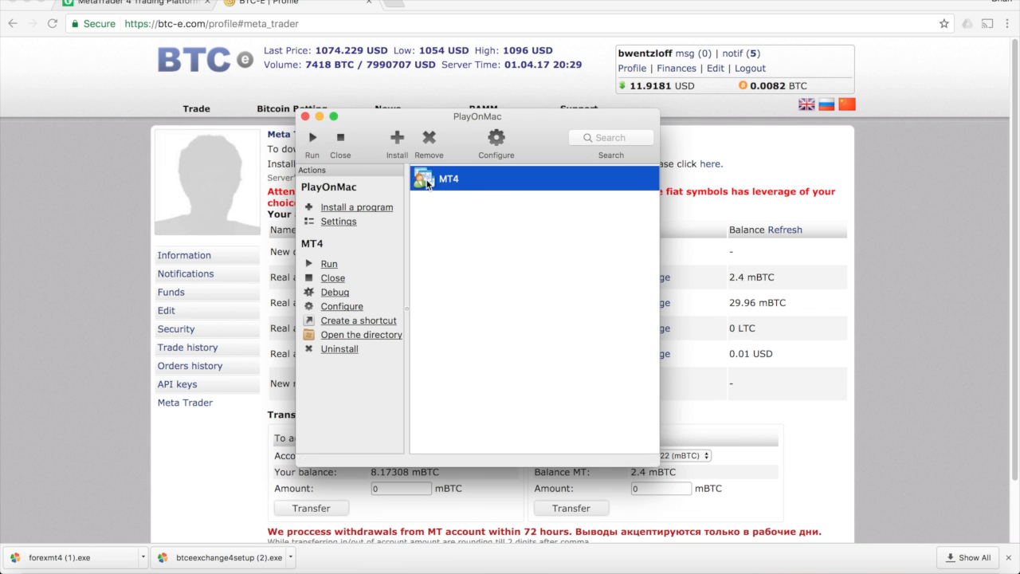
pyautogui.click(328, 263)
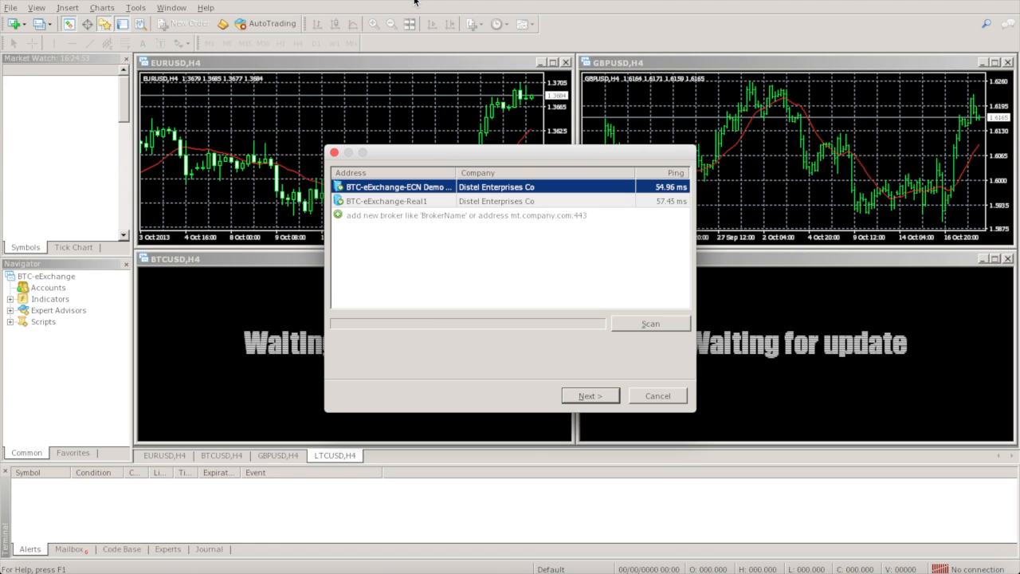
pyautogui.click(590, 395)
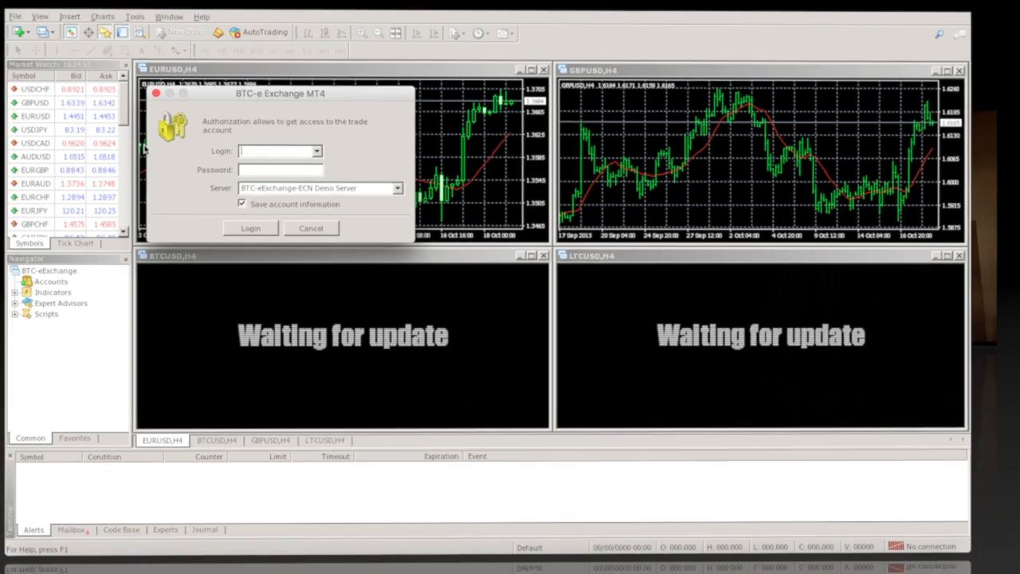